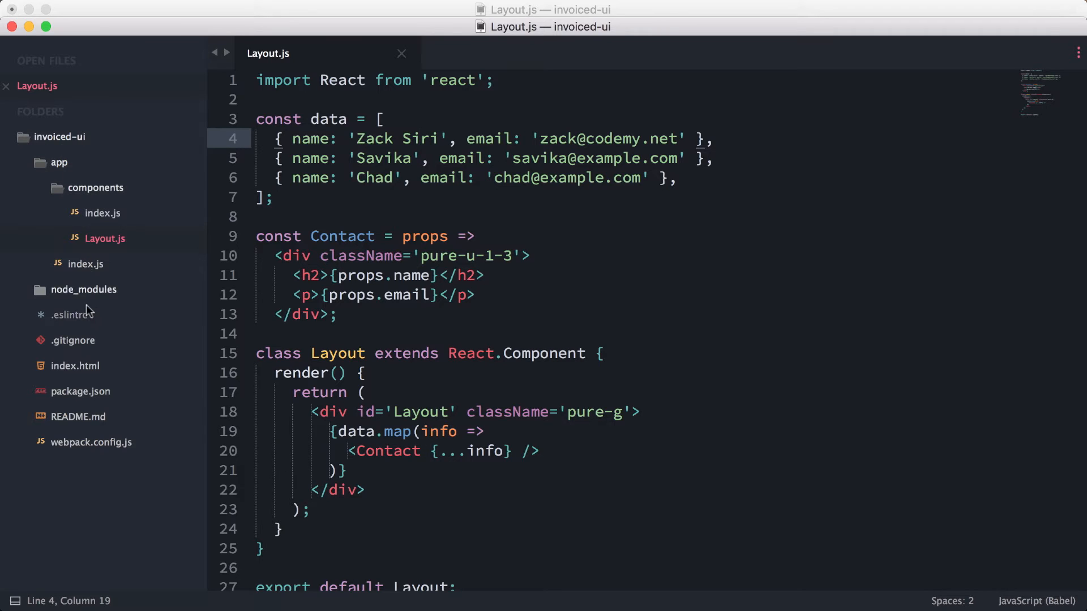
pyautogui.moveTo(660, 216)
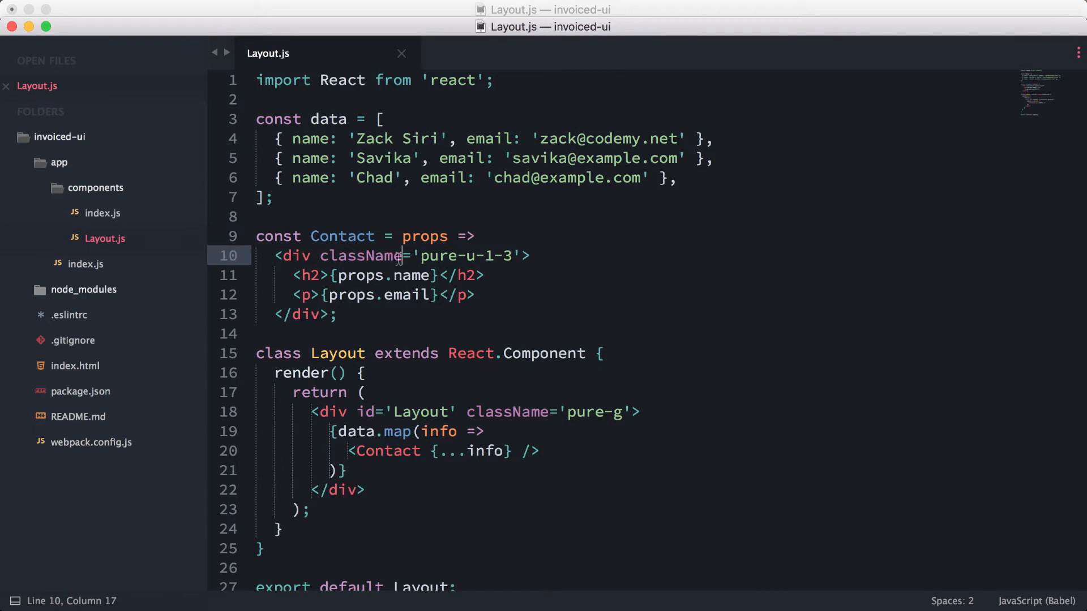
# - Create a new Contact.js in components and bring the Contact component over from Layout.js
pyautogui.rightClick(95, 188)
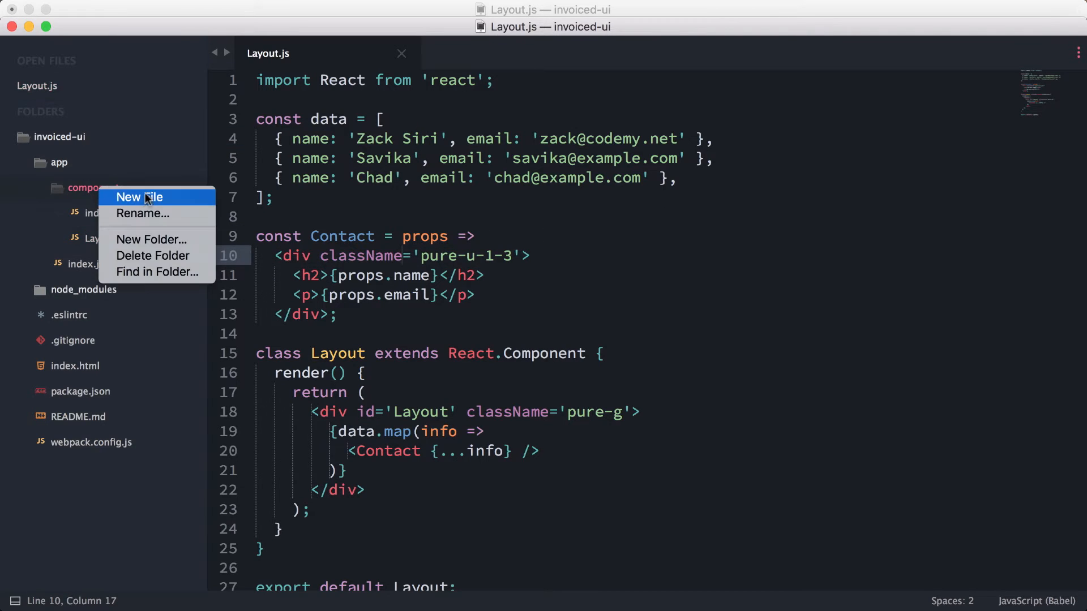
pyautogui.click(138, 197)
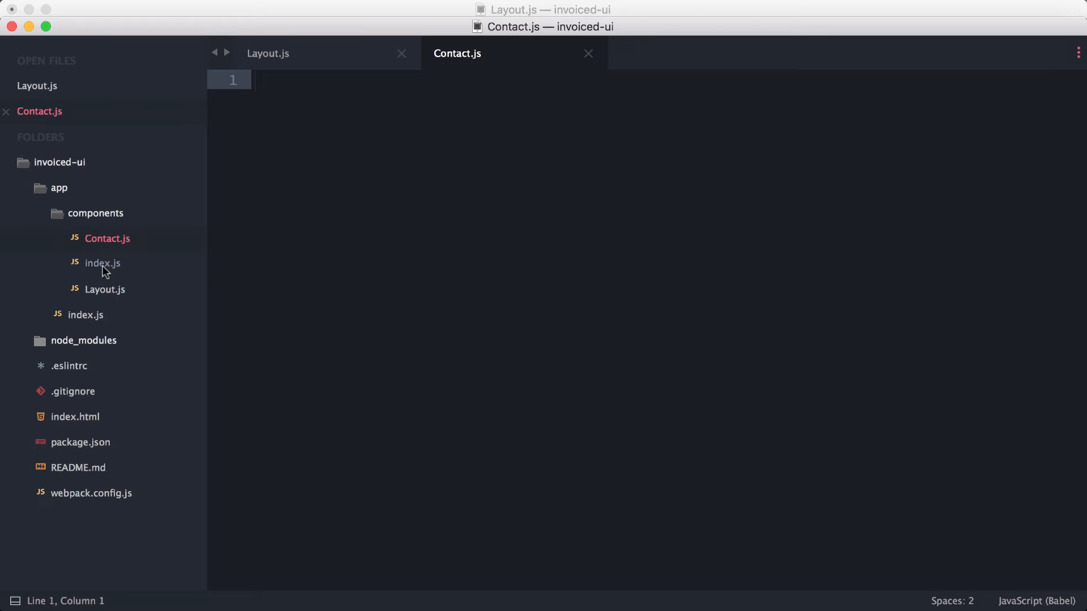
pyautogui.write('import')
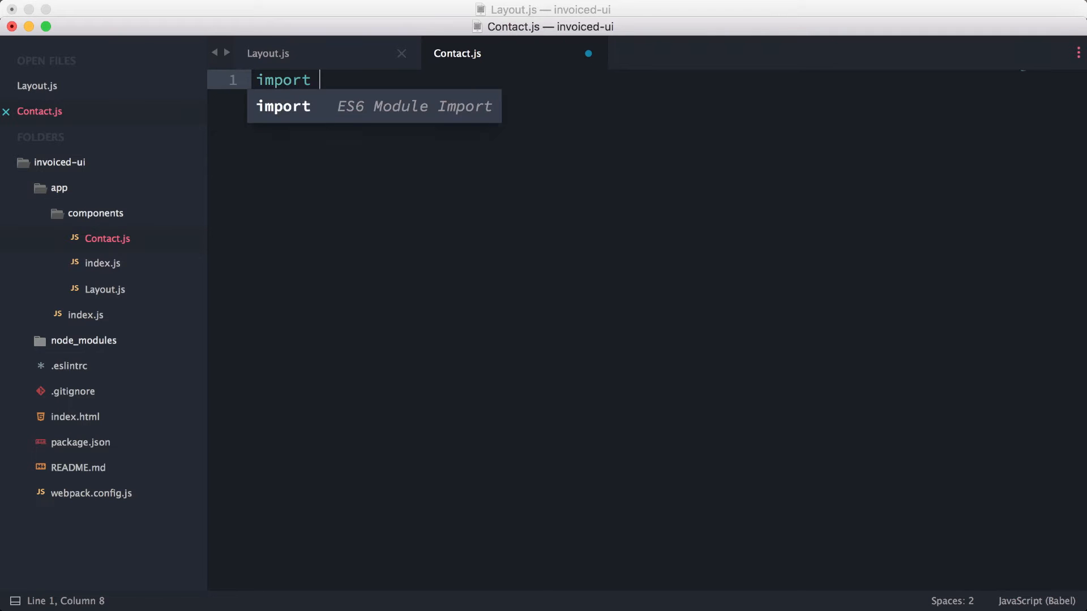
pyautogui.write("React from 'read'")
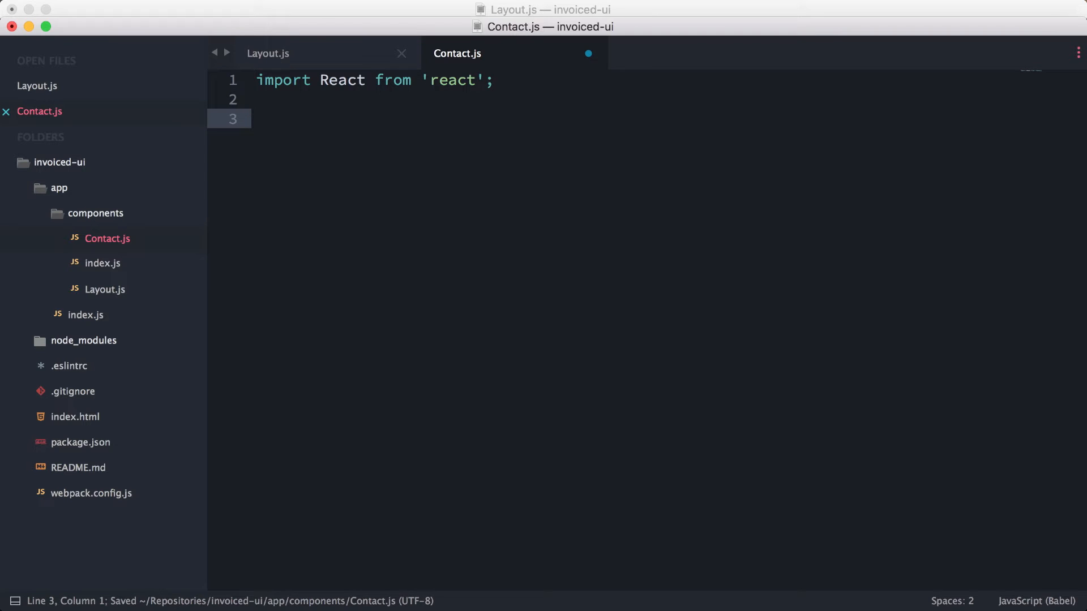
pyautogui.click(267, 53)
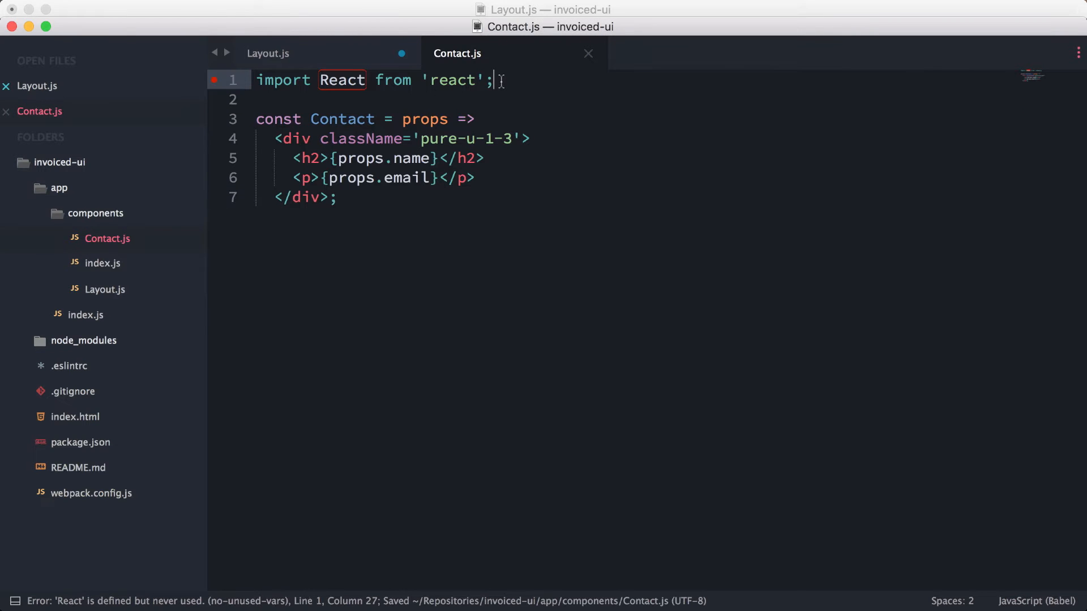
pyautogui.doubleClick(340, 79)
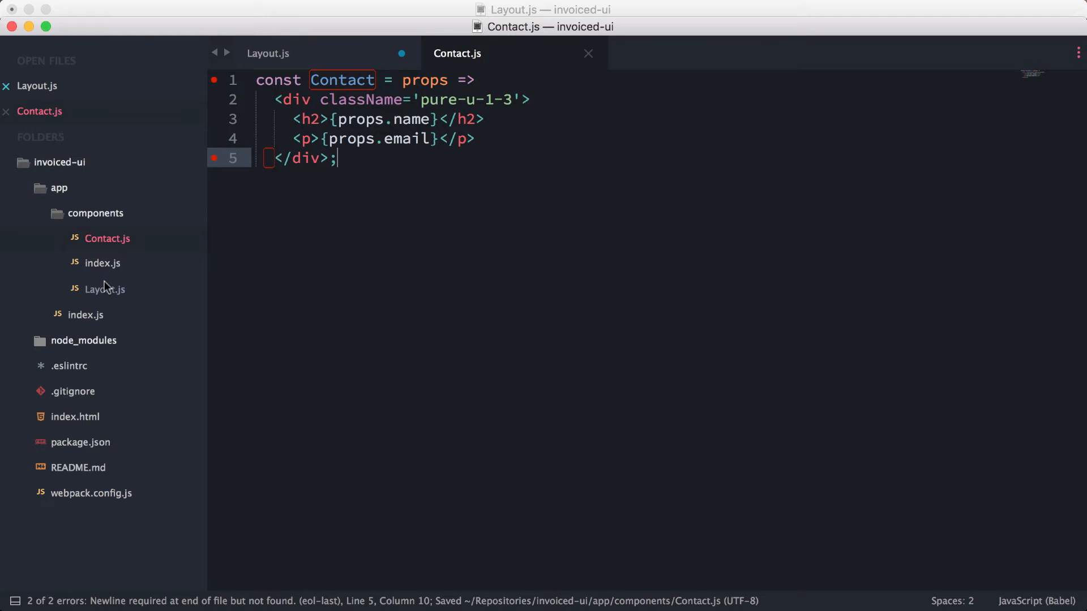
# - End Contact.js with 'export default Contact;' and save it
pyautogui.press('enter')
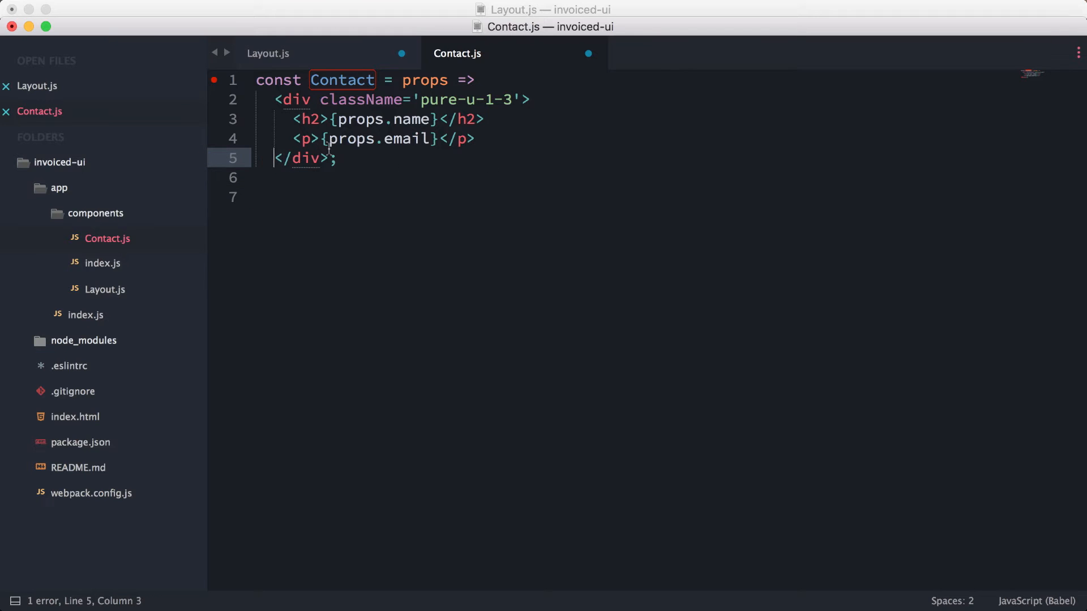
pyautogui.write('e')
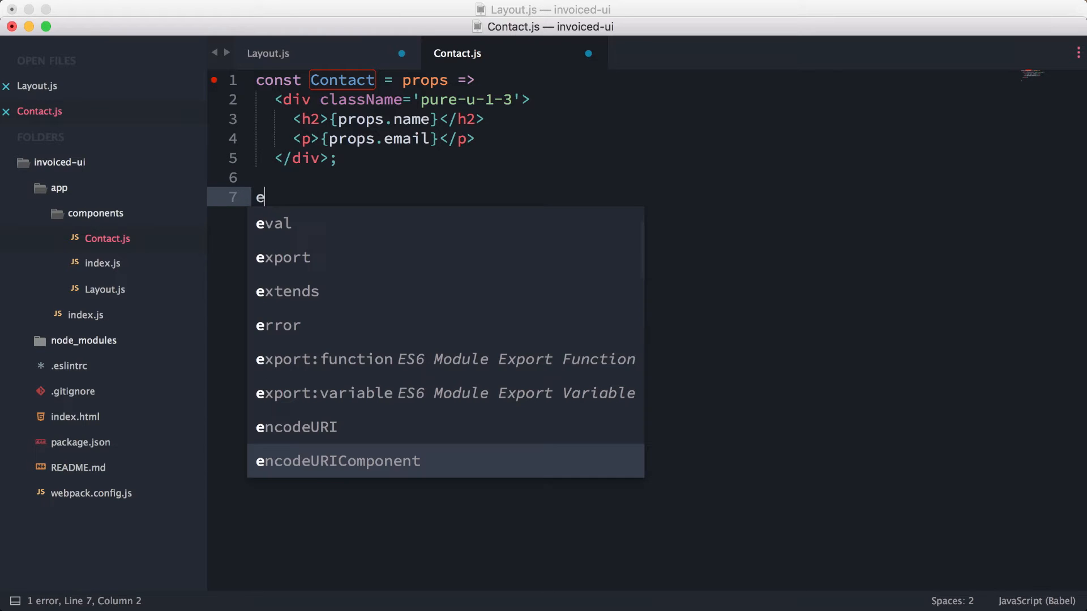
pyautogui.write('export default')
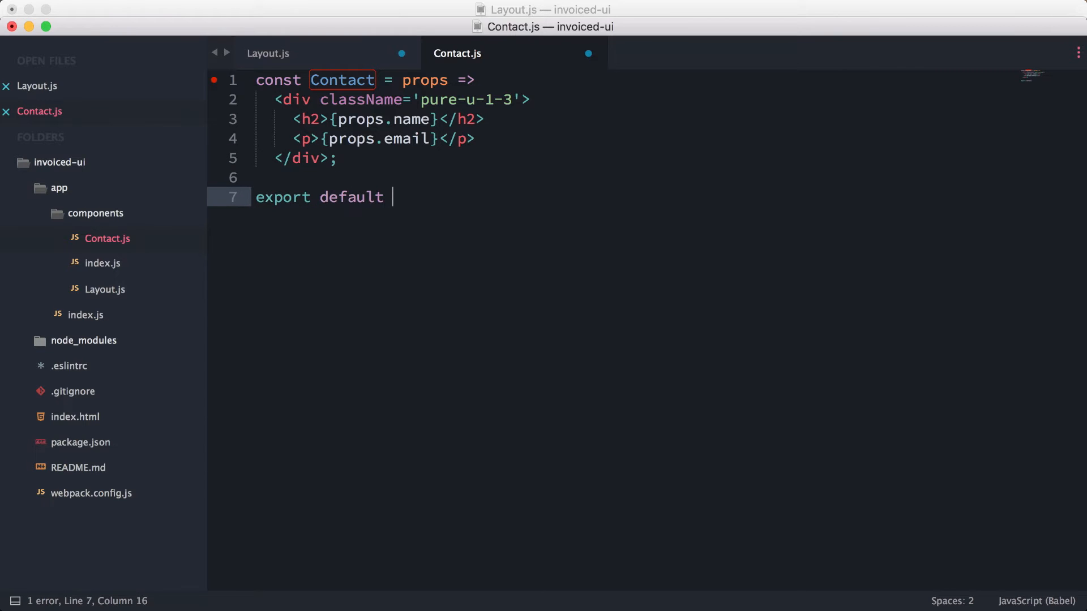
pyautogui.write('Contact;')
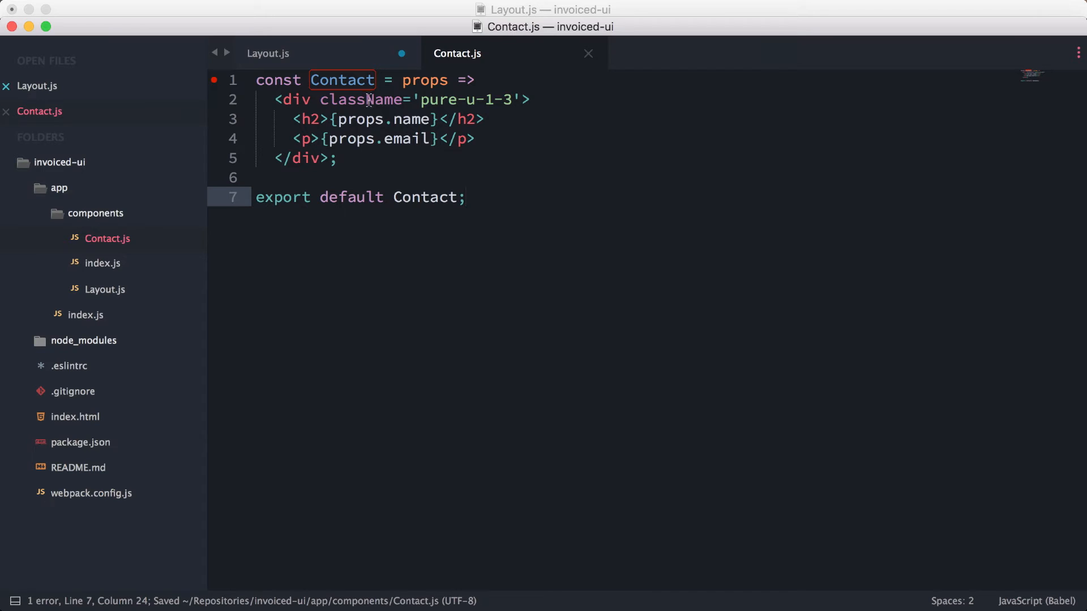
pyautogui.press('enter')
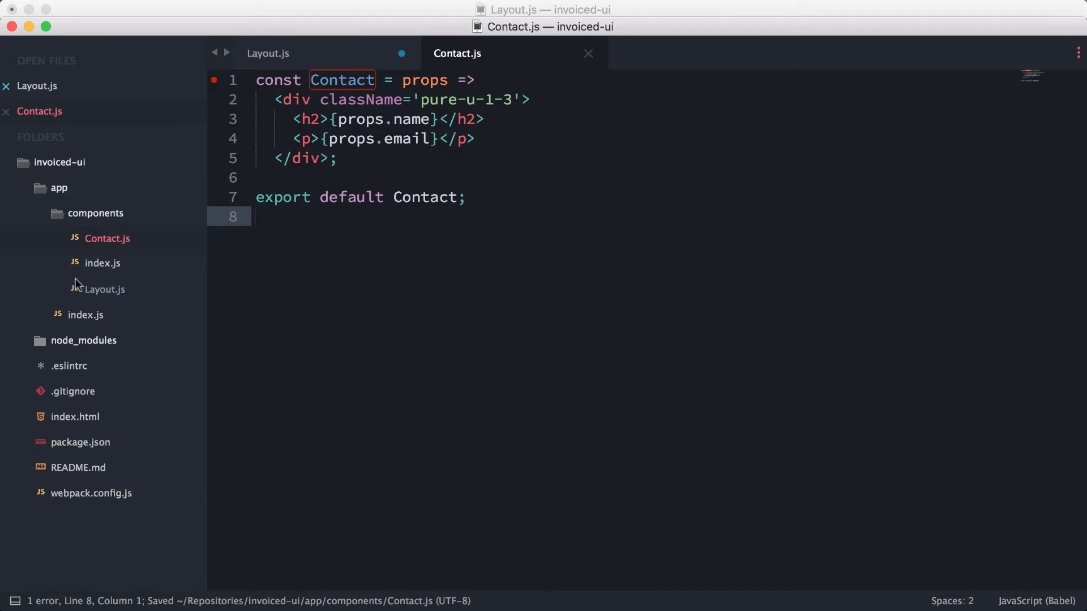
pyautogui.click(102, 262)
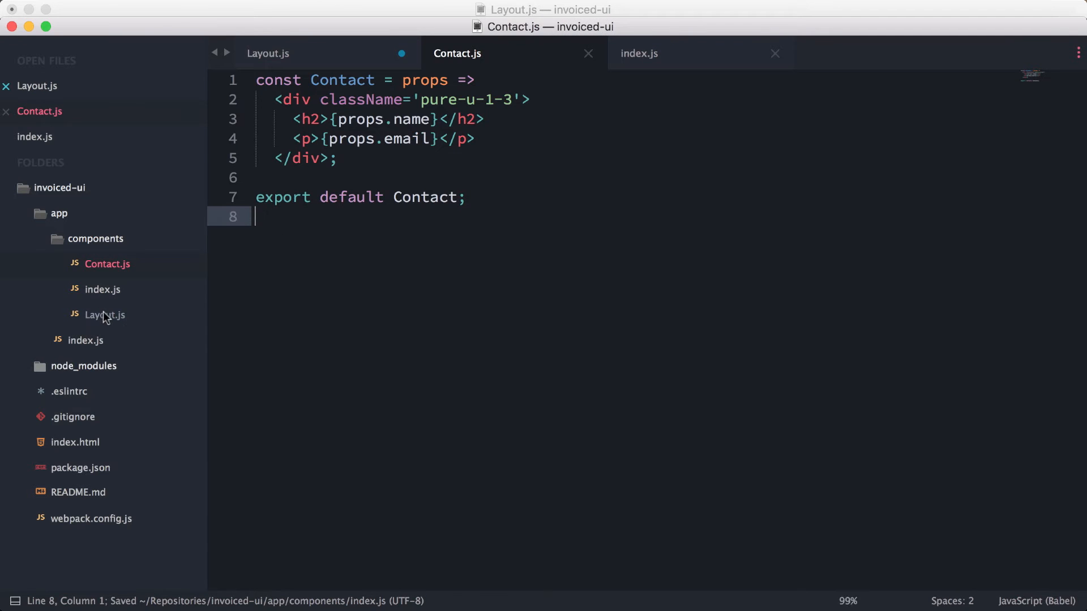
# - Return to Layout.js and select the blank lines left where Contact used to be
pyautogui.click(104, 315)
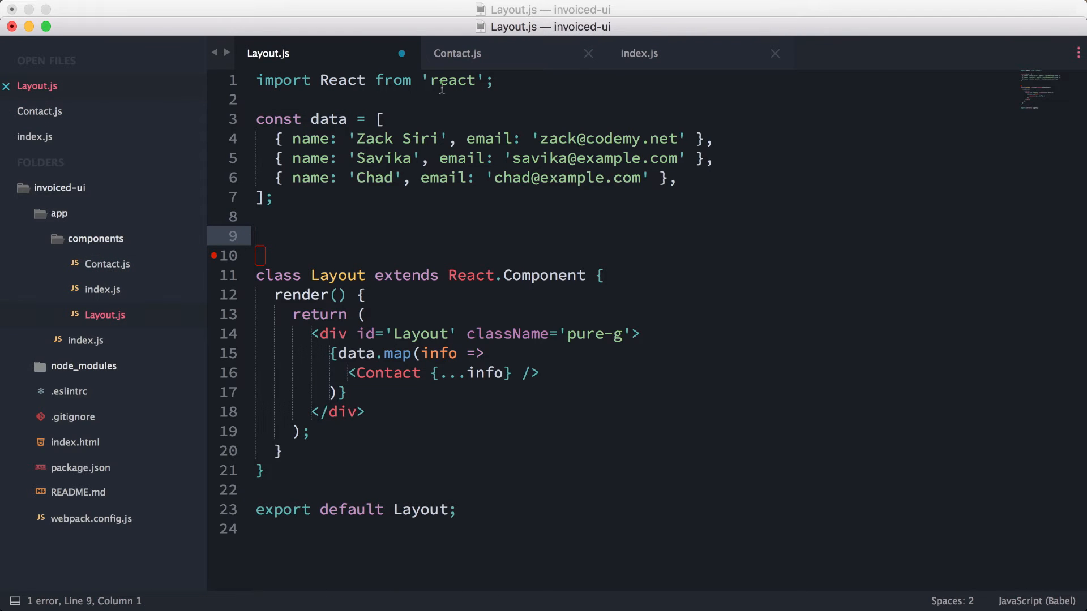
pyautogui.moveTo(255, 119); pyautogui.dragTo(256, 217)
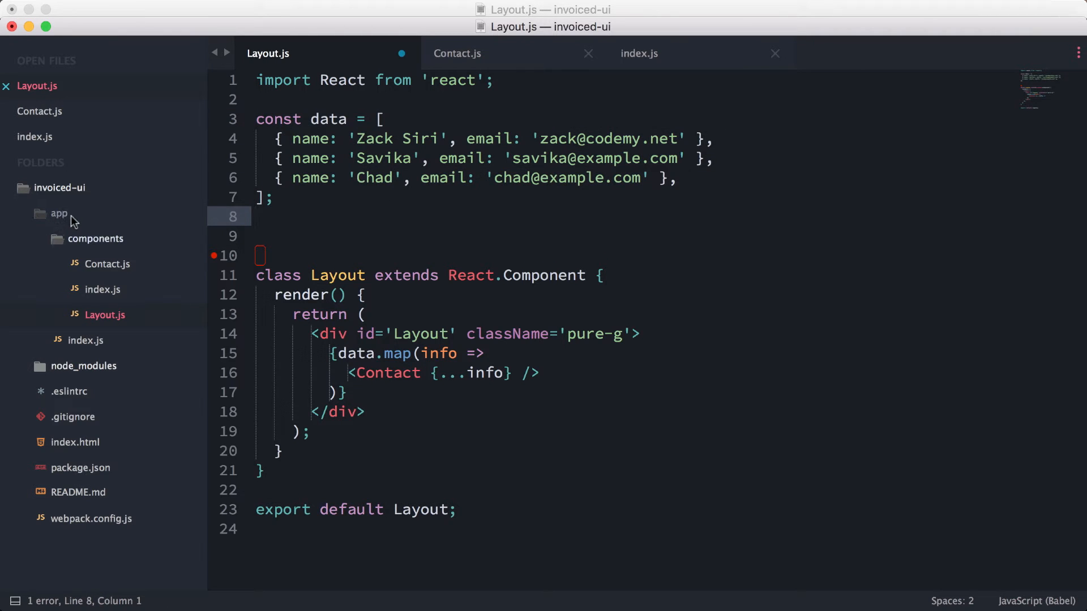
pyautogui.moveTo(85, 245)
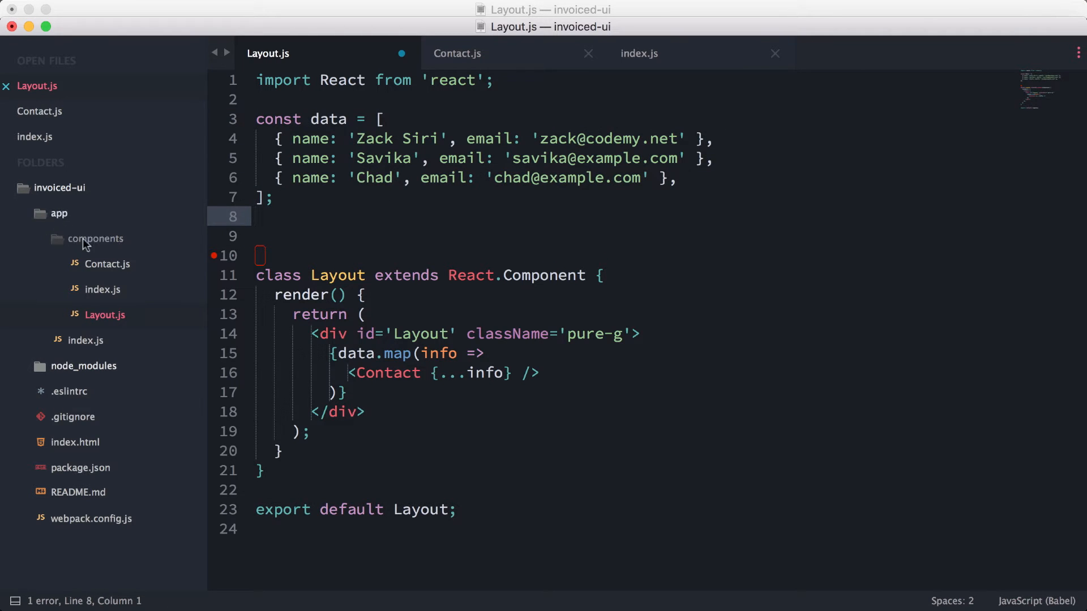
# - Create data.js in components and move the three-contact data array out of Layout.js
pyautogui.rightClick(96, 239)
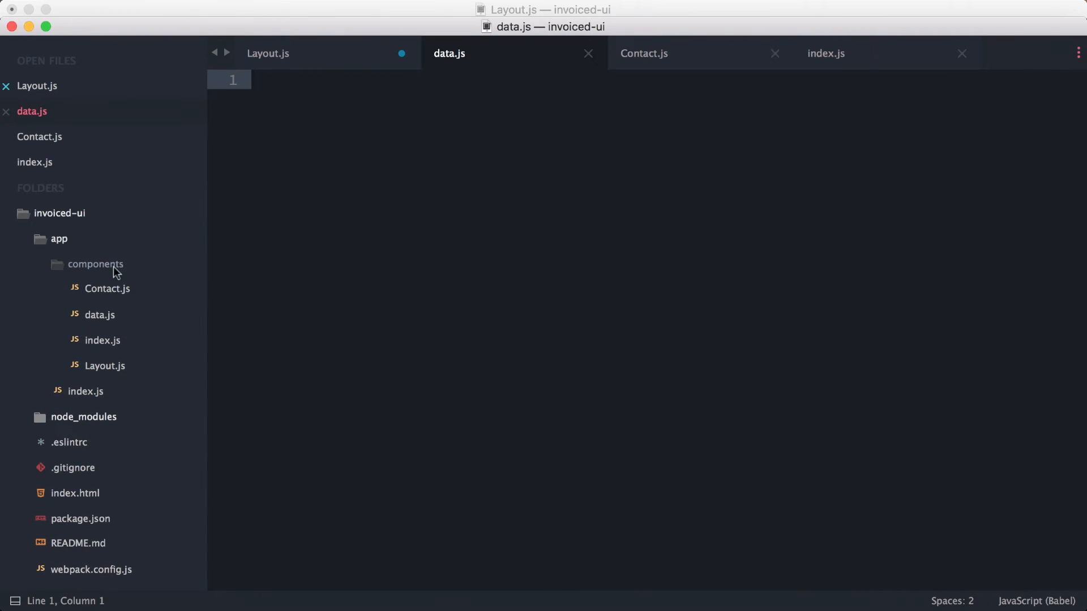
pyautogui.click(267, 53)
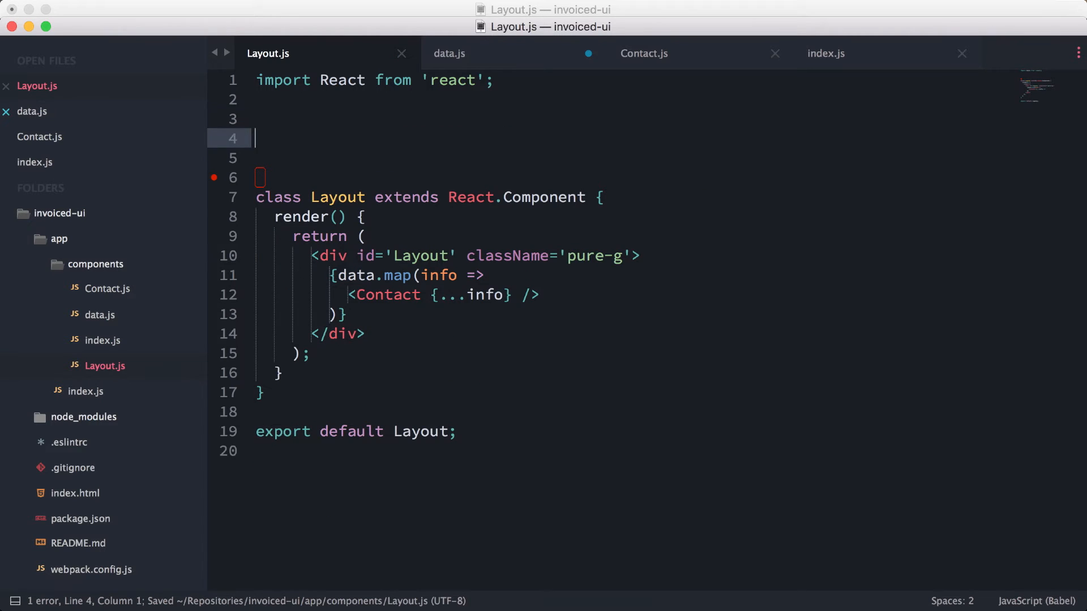
pyautogui.press('backspace')
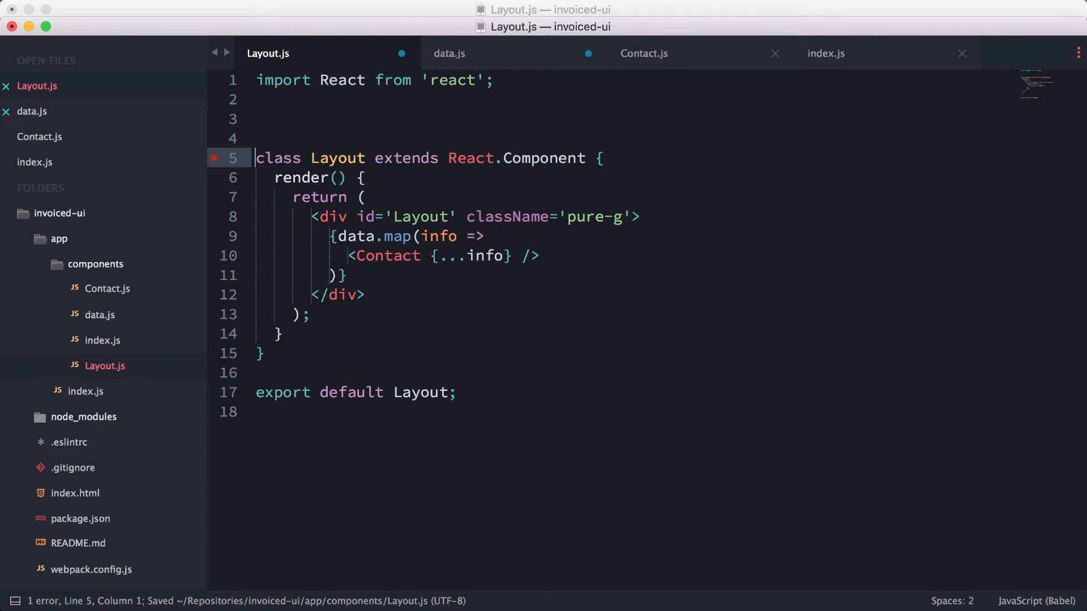
pyautogui.click(449, 53)
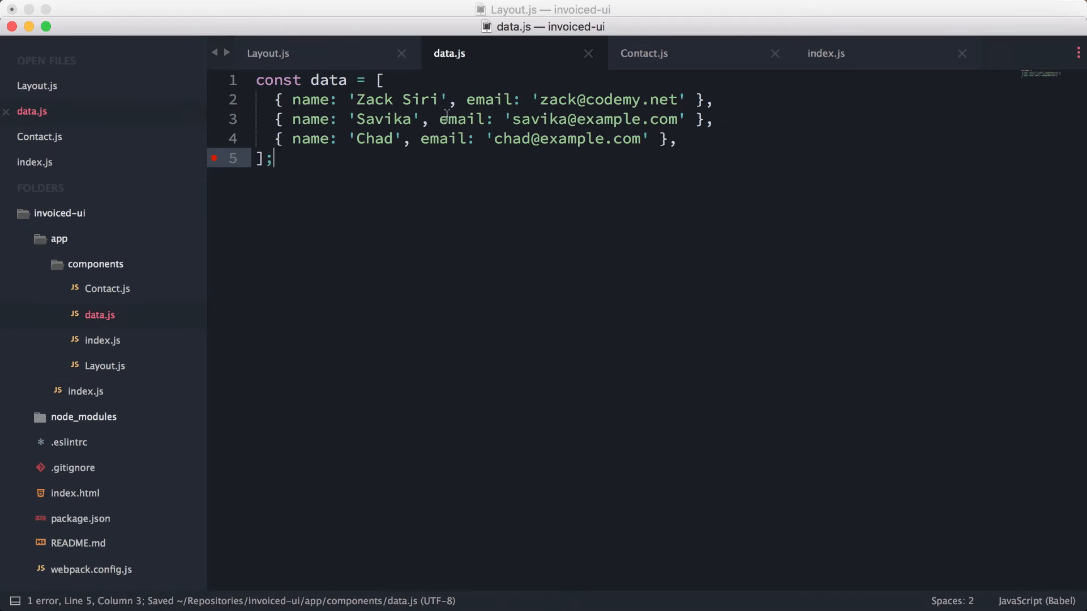
# - End data.js with 'export default data;' and save it
pyautogui.write('export d')
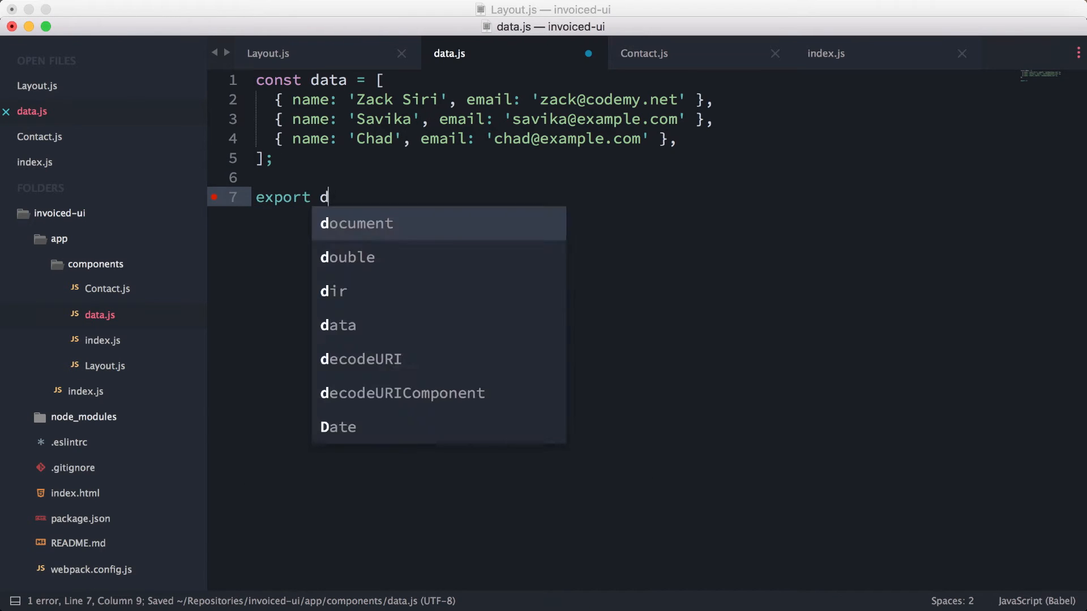
pyautogui.write('default data;')
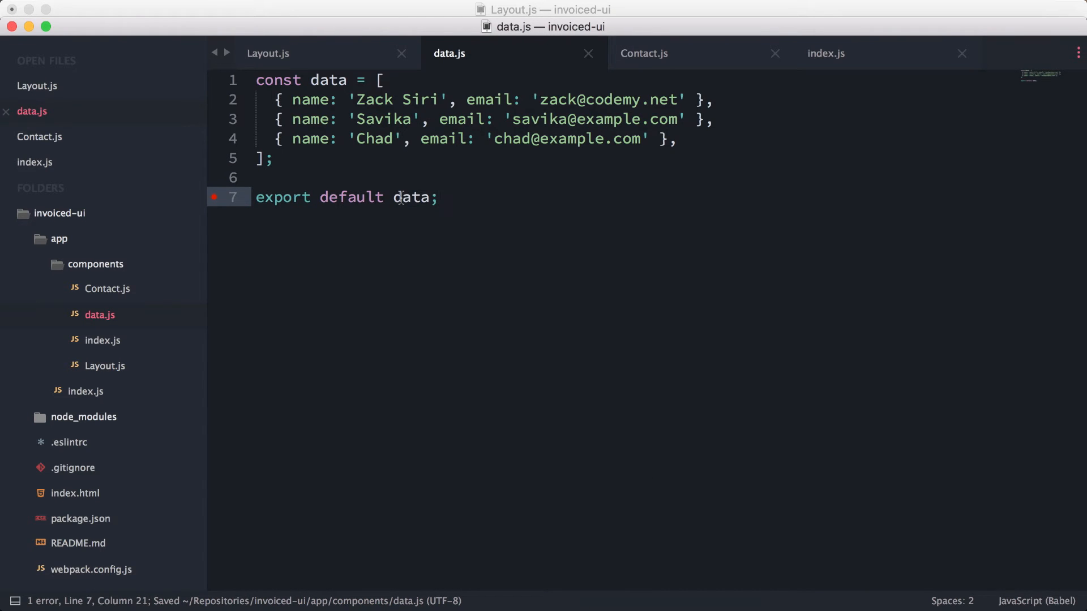
pyautogui.press('enter')
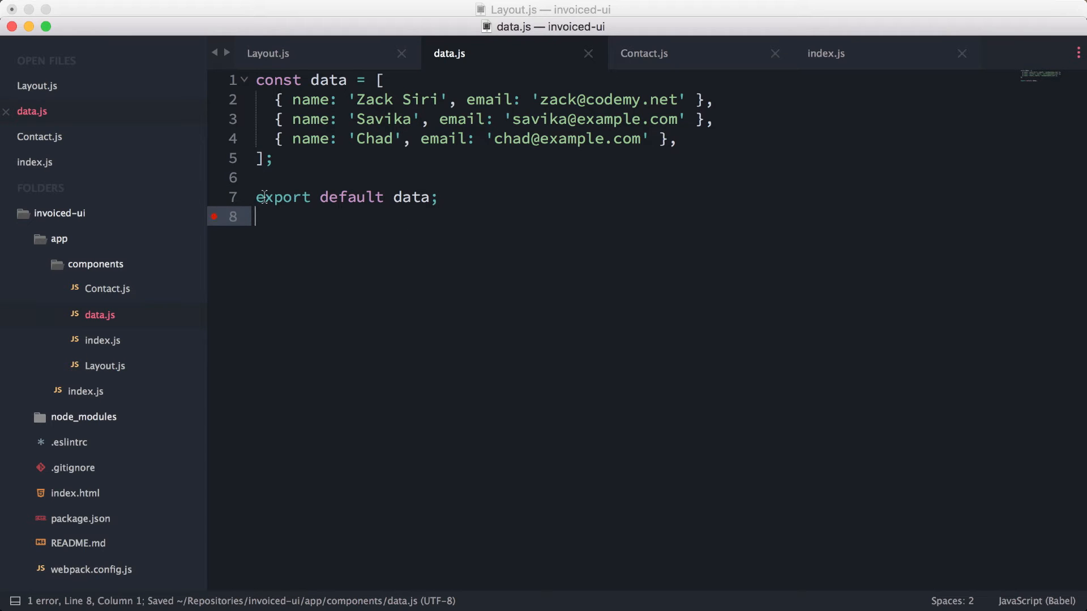
pyautogui.click(267, 53)
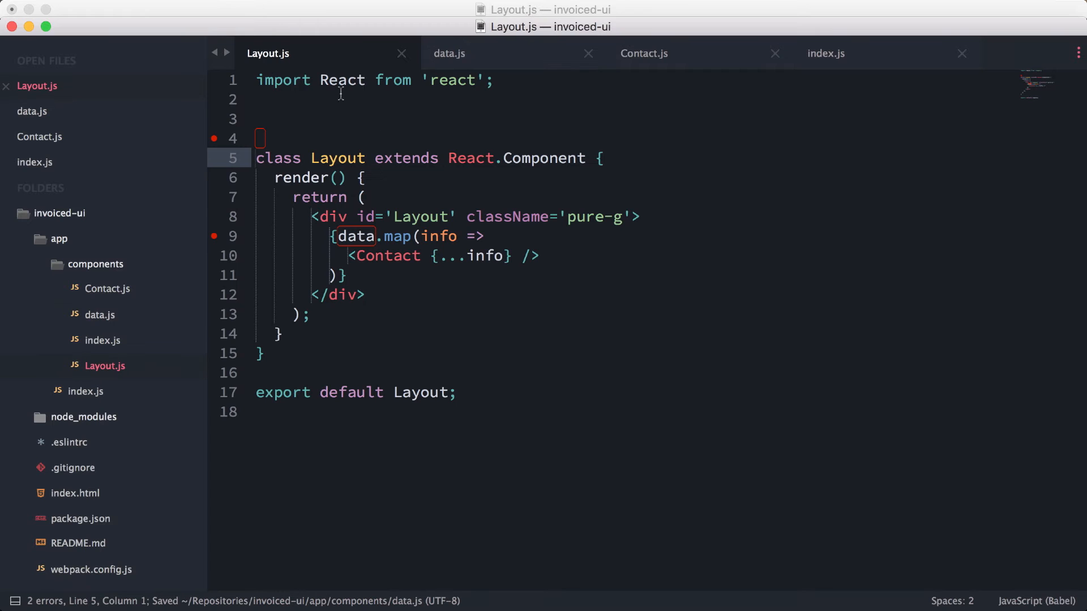
# - Add imports of data from './data' and Contact from './Contact' to Layout.js
pyautogui.write('import data from')
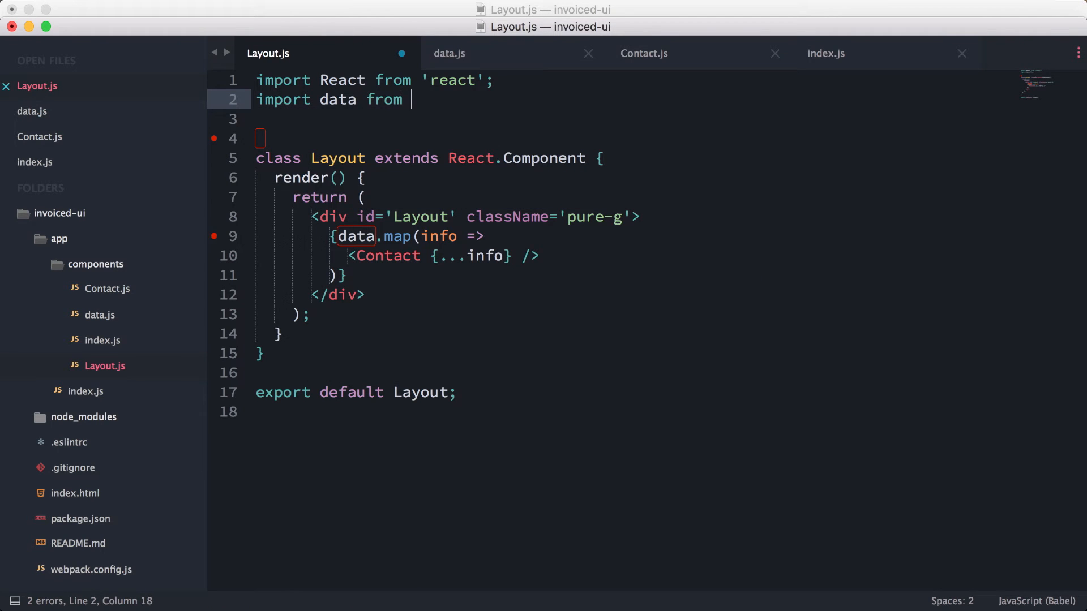
pyautogui.write("'")
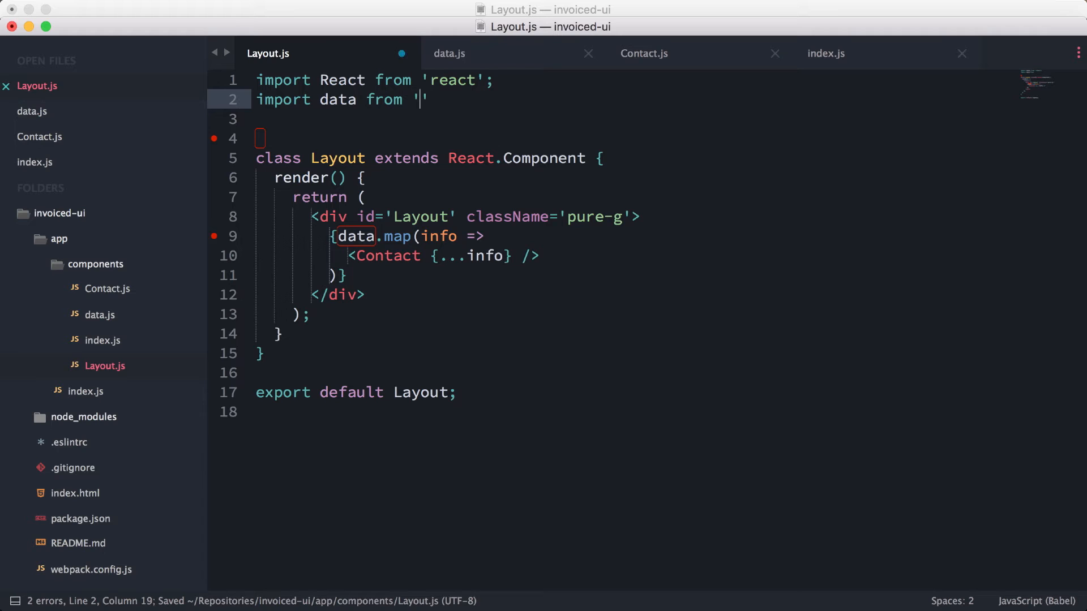
pyautogui.write('./data')
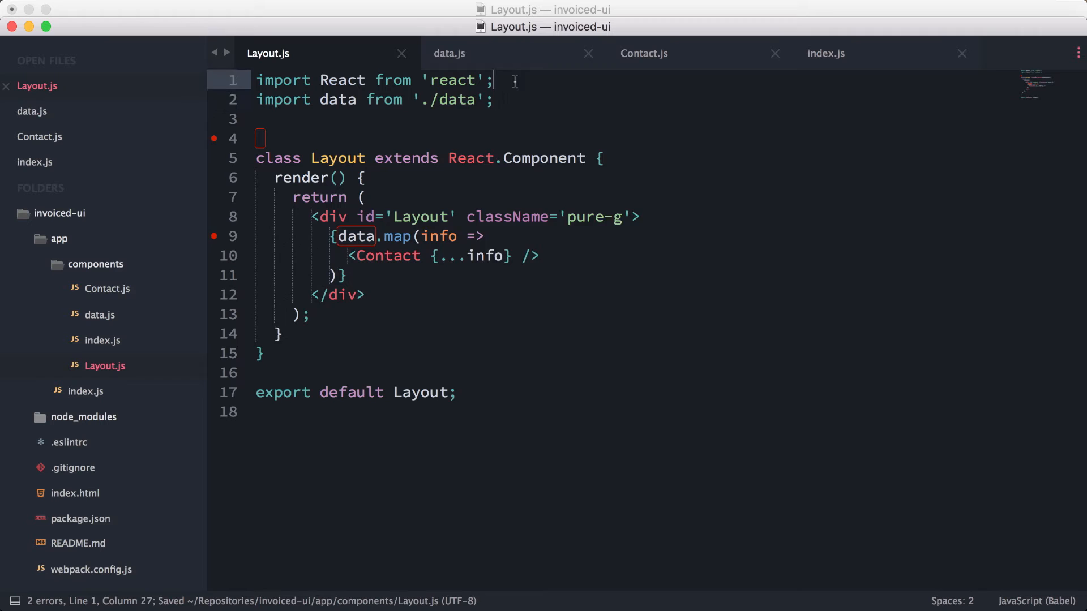
pyautogui.write('import')
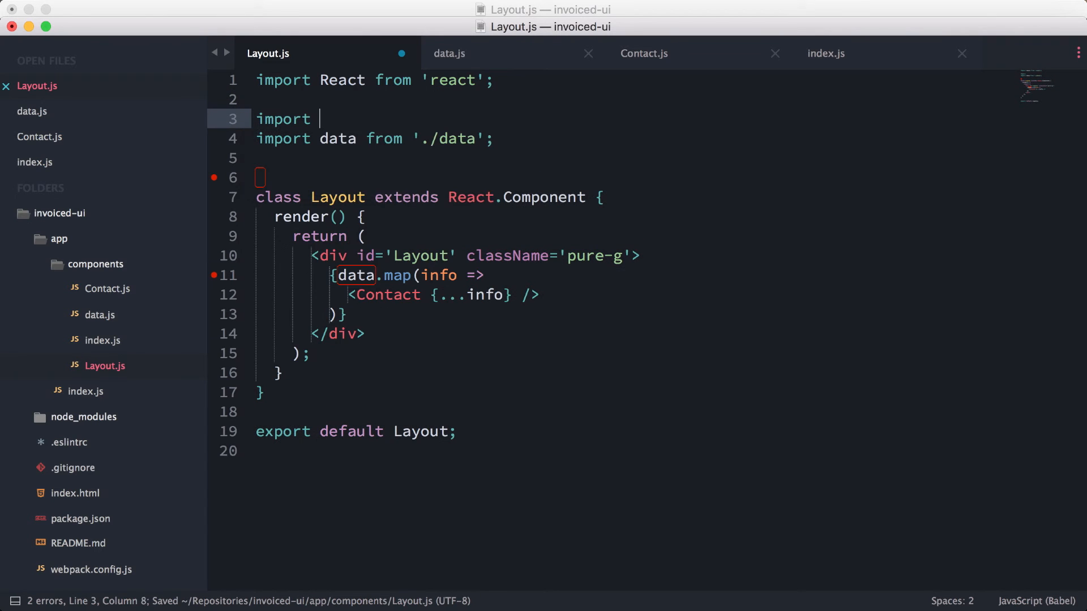
pyautogui.write("Contact from ''")
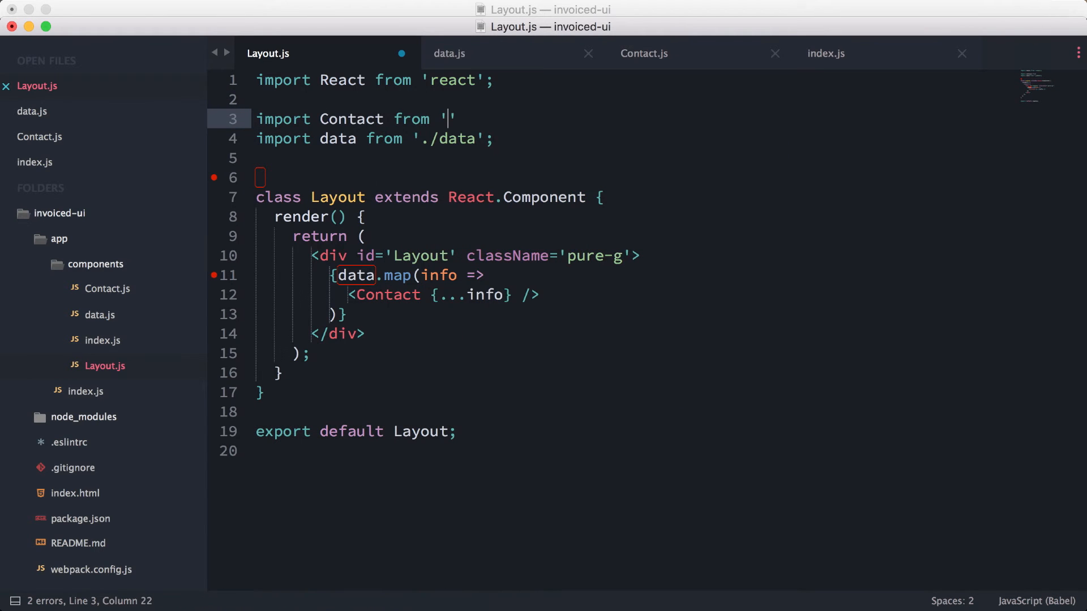
pyautogui.write('./Contact')
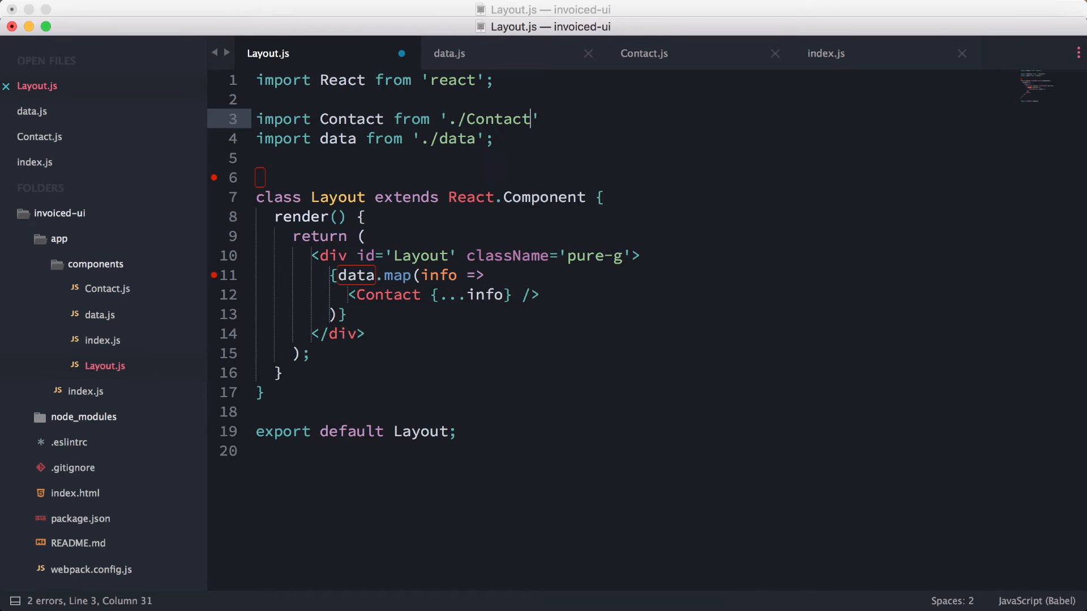
# - Save Layout.js, remove the stray blank line and confirm the data error is gone
pyautogui.press('cmd+s')
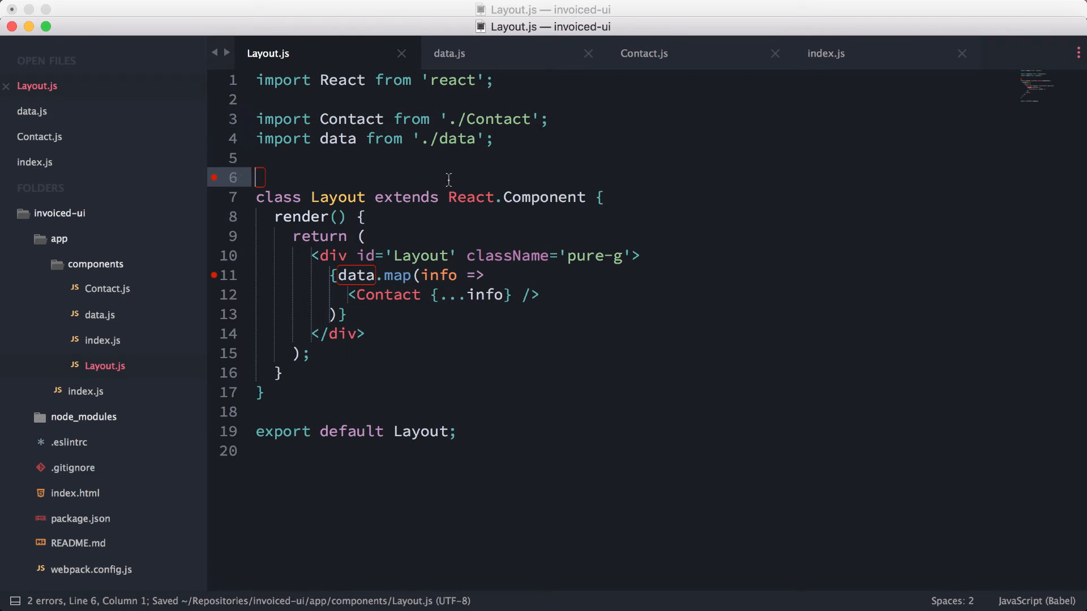
pyautogui.press('backspace')
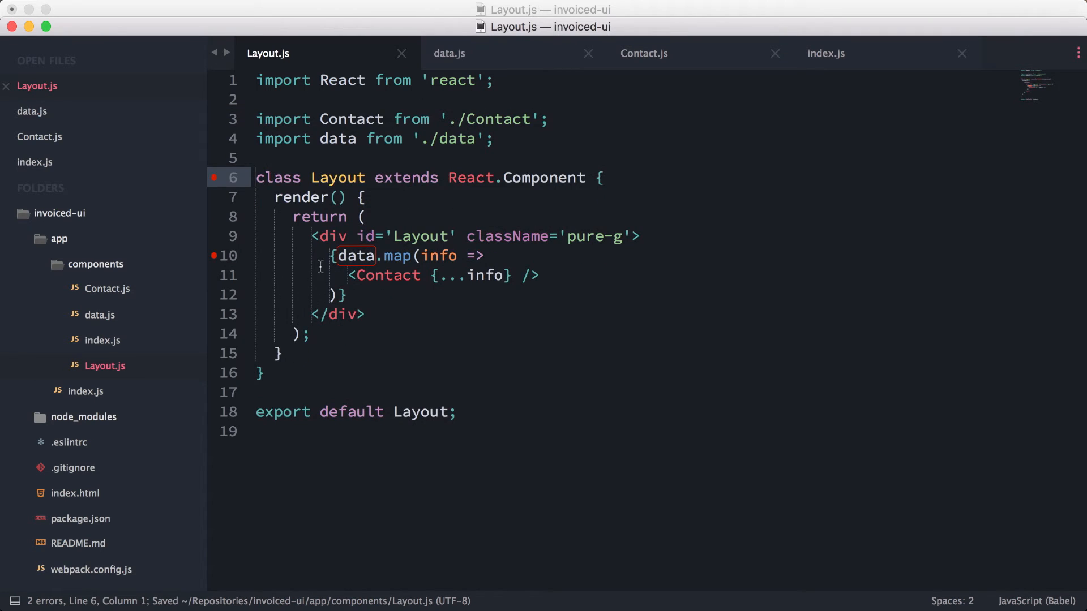
pyautogui.click(335, 255)
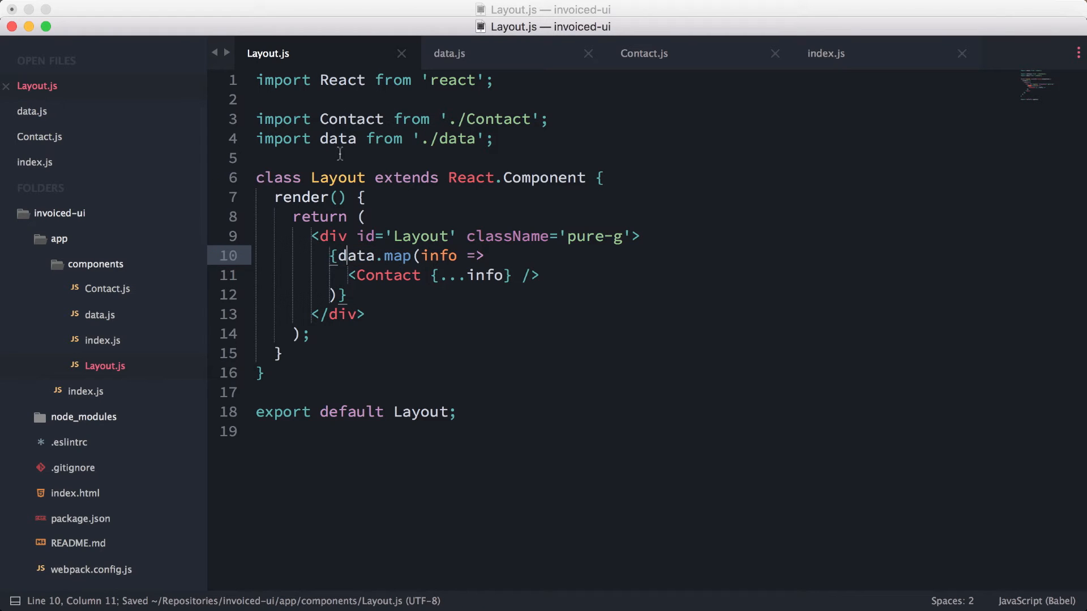
pyautogui.click(641, 53)
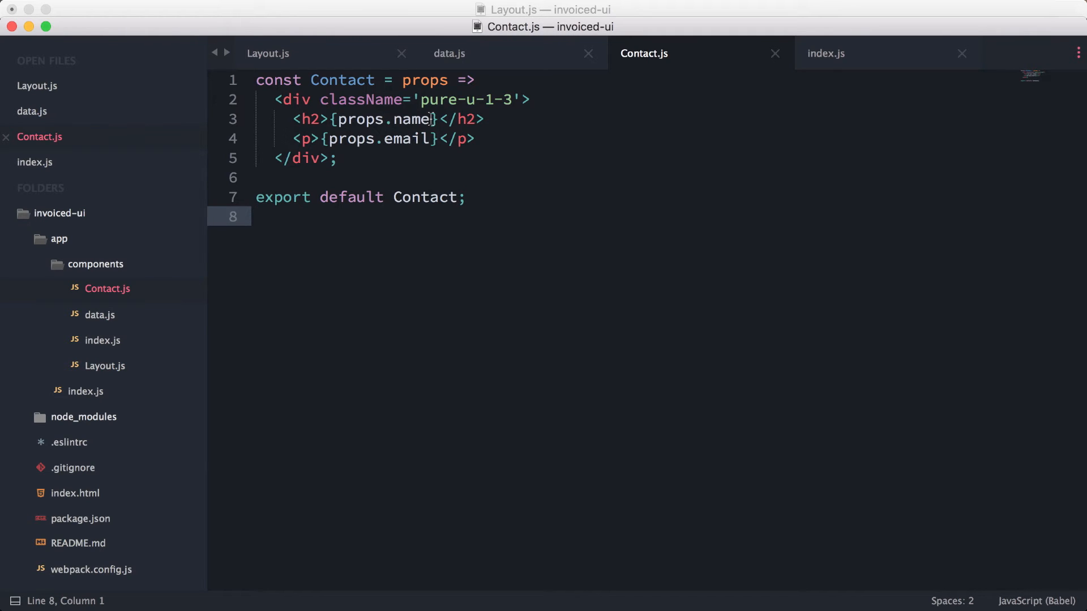
pyautogui.moveTo(104, 366)
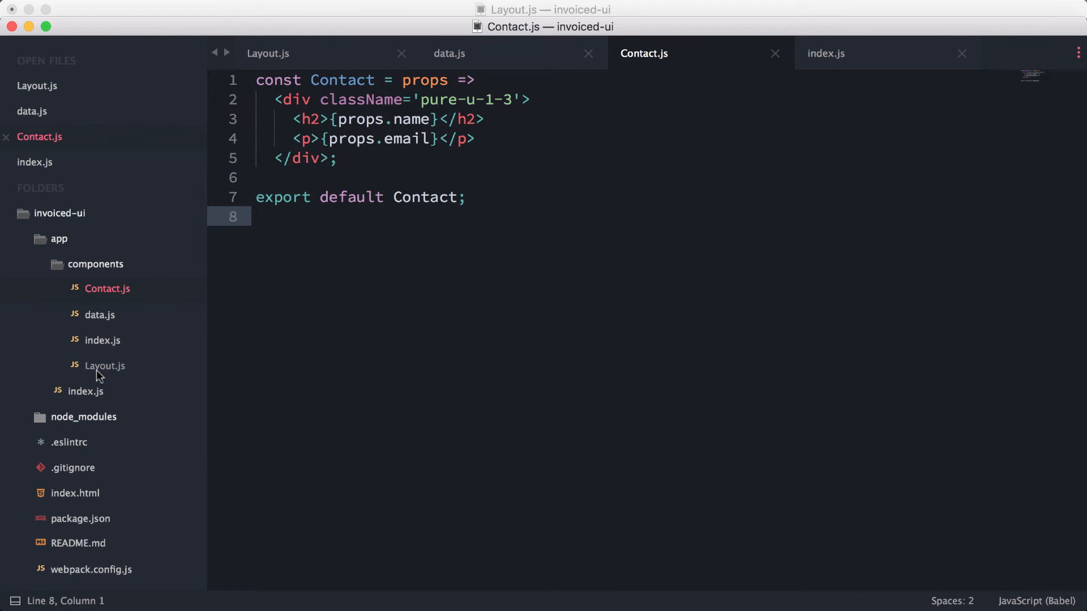
# - Review the Contact component before switching to the browser
pyautogui.click(825, 53)
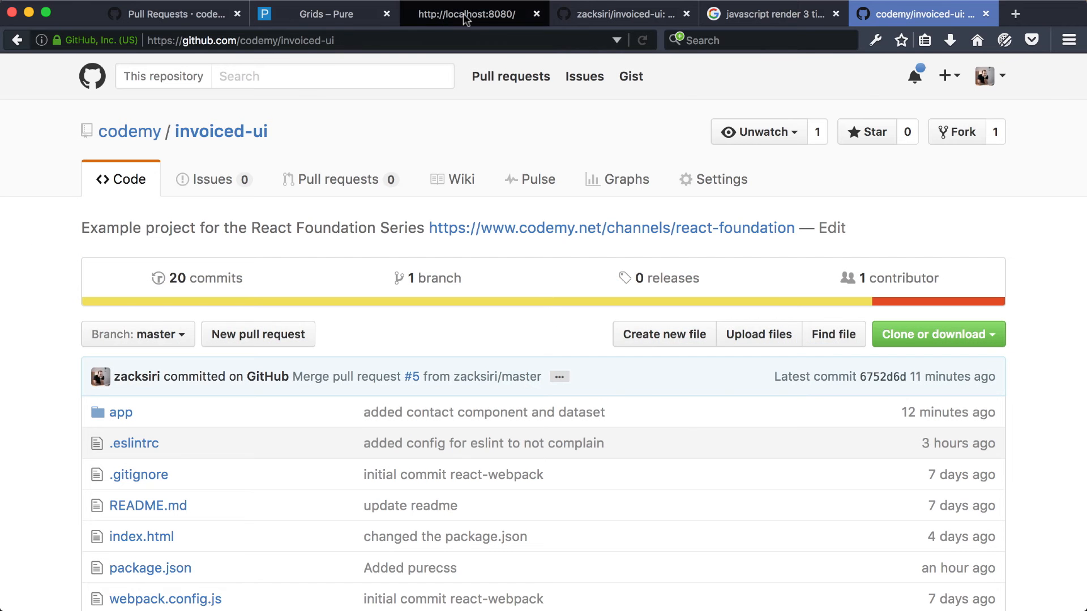
# - Switch to the localhost:8080 tab running the app
pyautogui.click(474, 13)
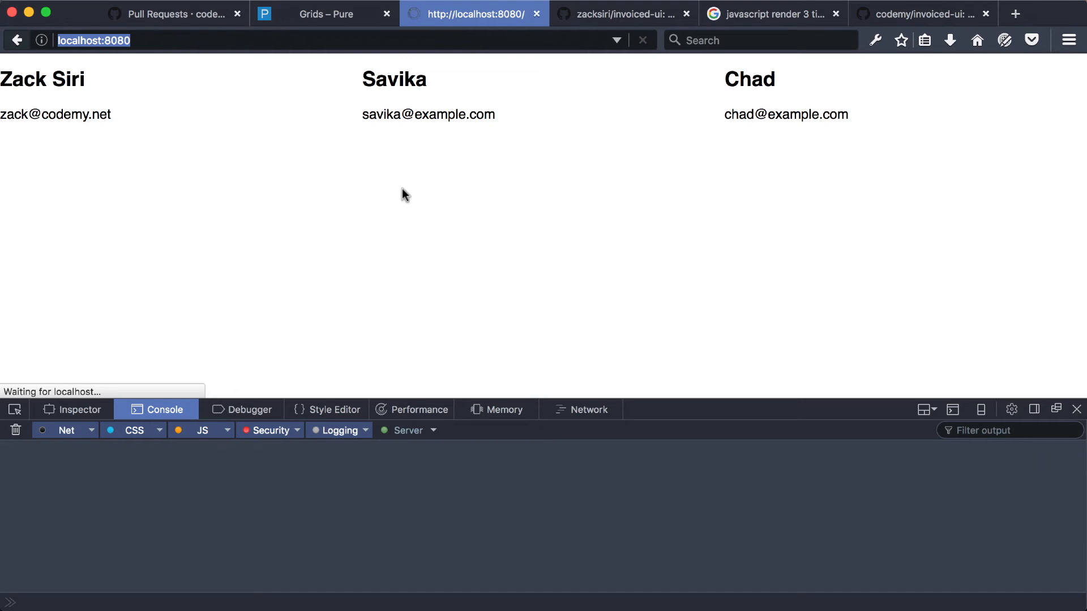
pyautogui.moveTo(427, 30)
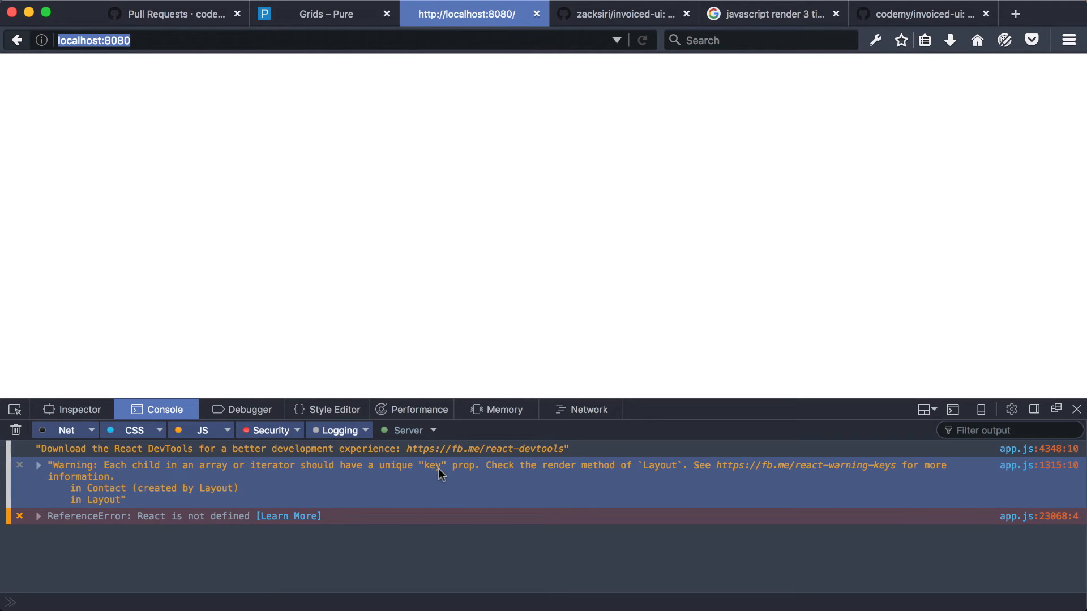
pyautogui.moveTo(359, 473)
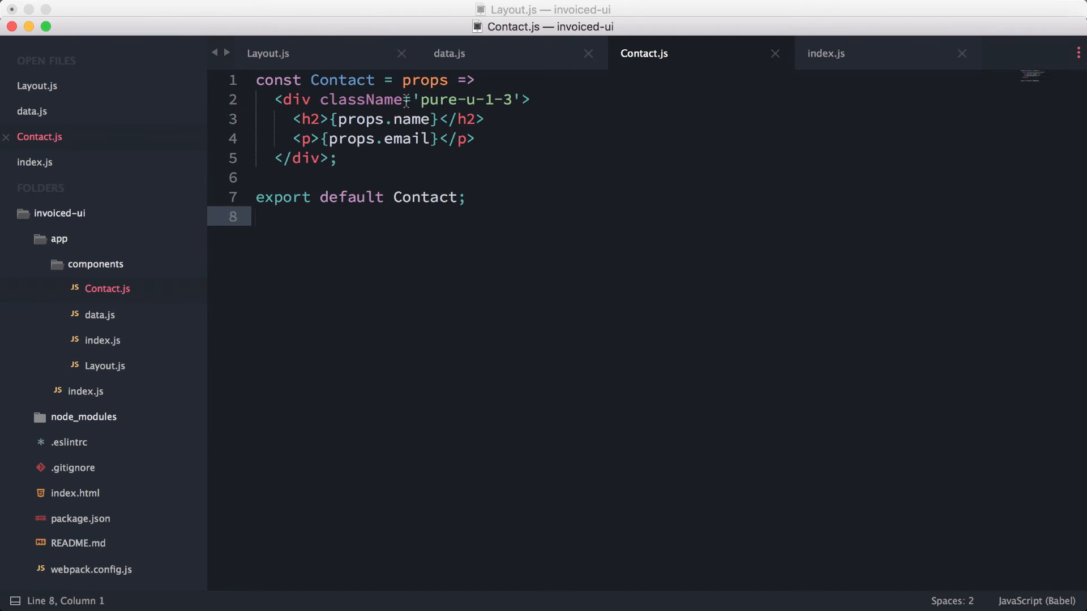
pyautogui.click(267, 53)
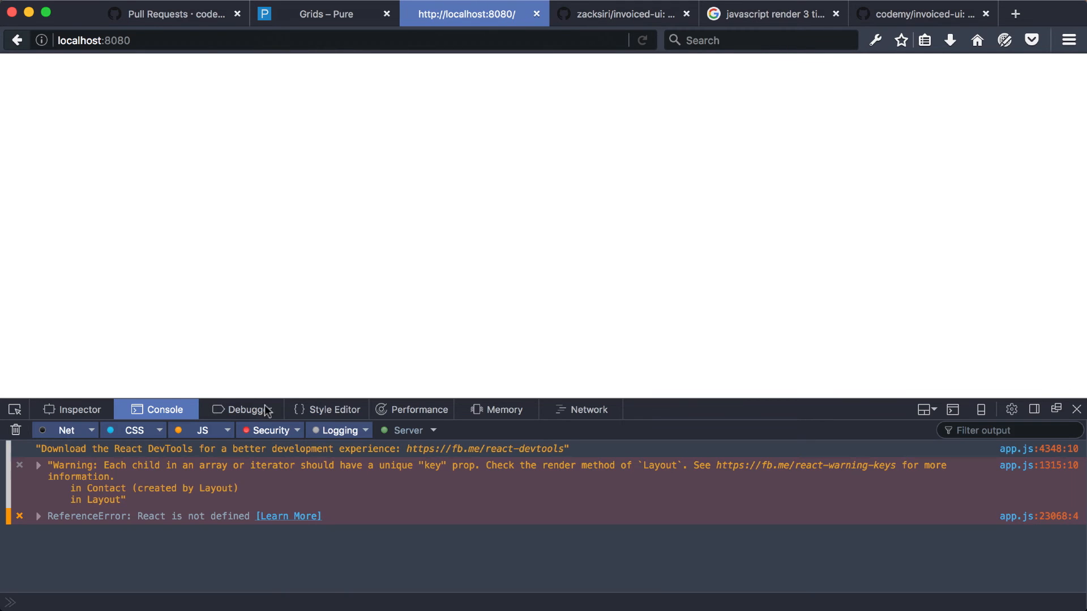
pyautogui.click(39, 516)
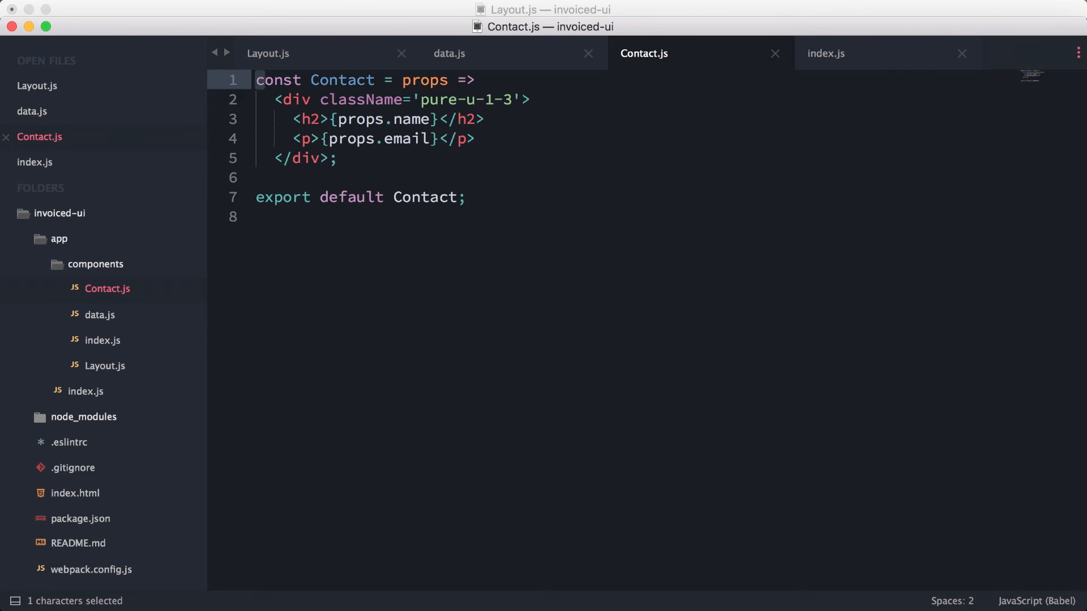
# - Start Contact.js with import React from 'react'; and save
pyautogui.write('import')
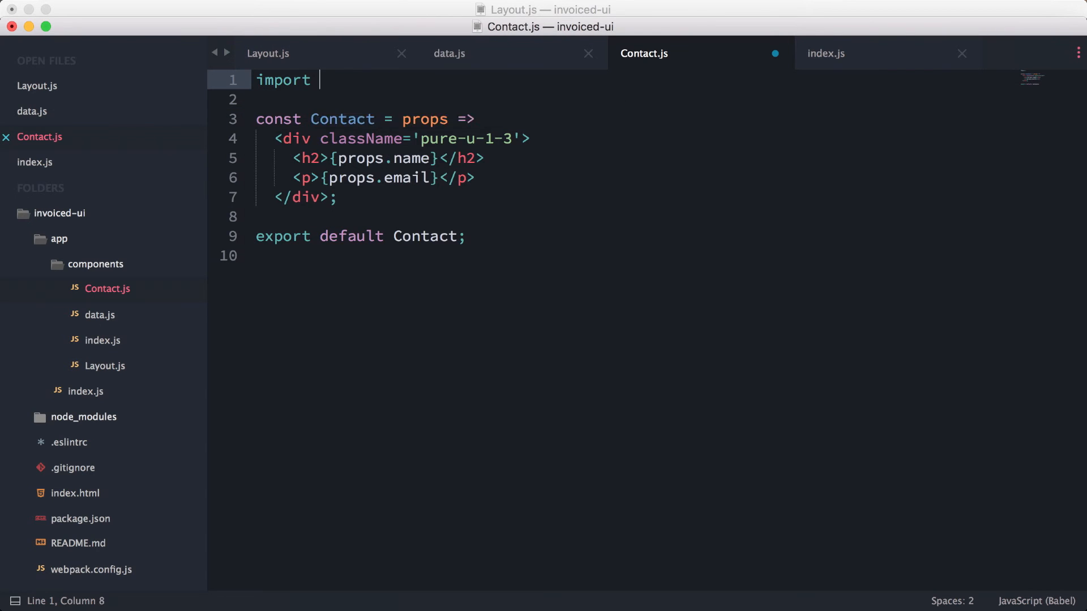
pyautogui.write("React from 'react';")
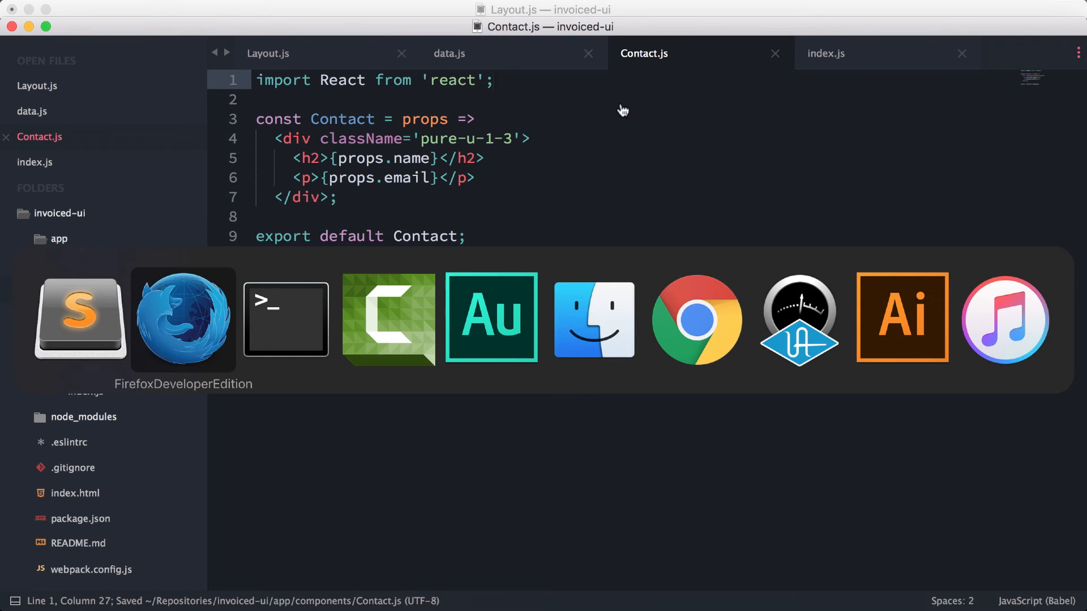
pyautogui.click(182, 317)
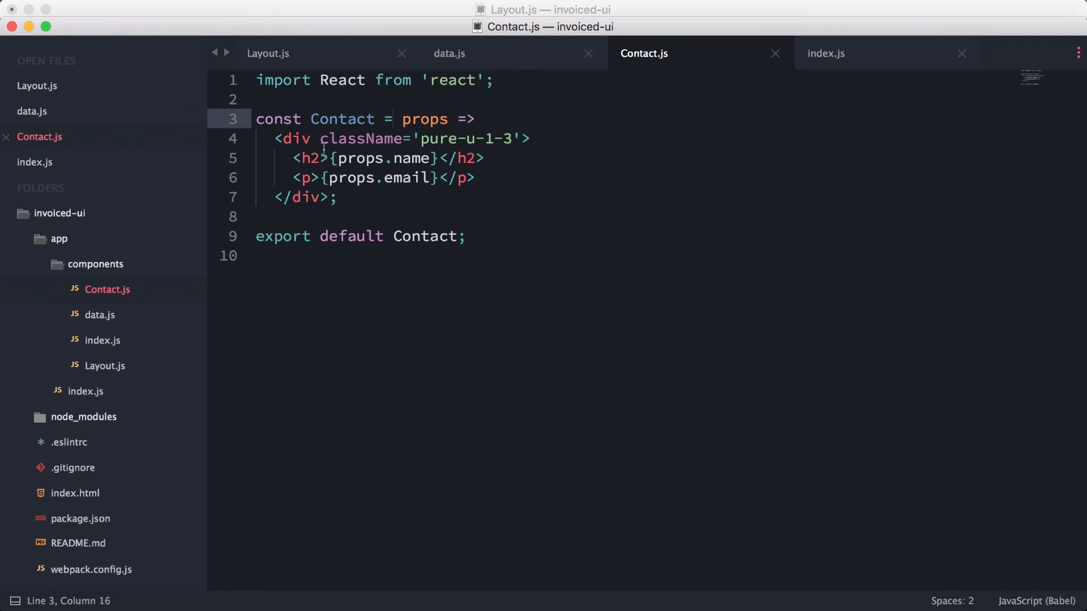
pyautogui.moveTo(102, 384)
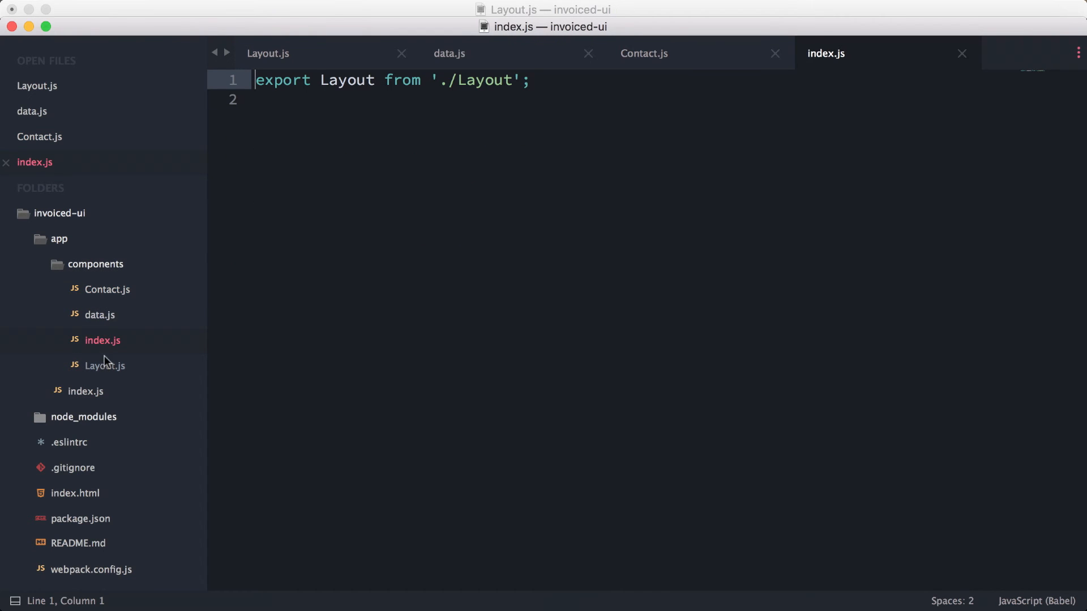
# - Add id: 1, id: 2 and id: 3 to the three contacts in data.js and save
pyautogui.click(104, 365)
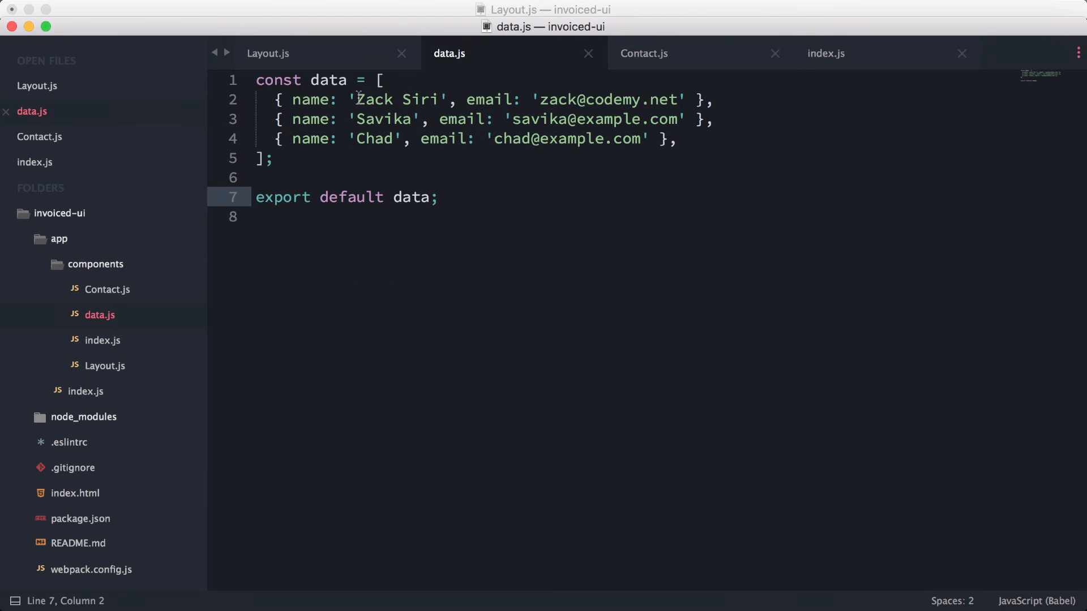
pyautogui.write('id:')
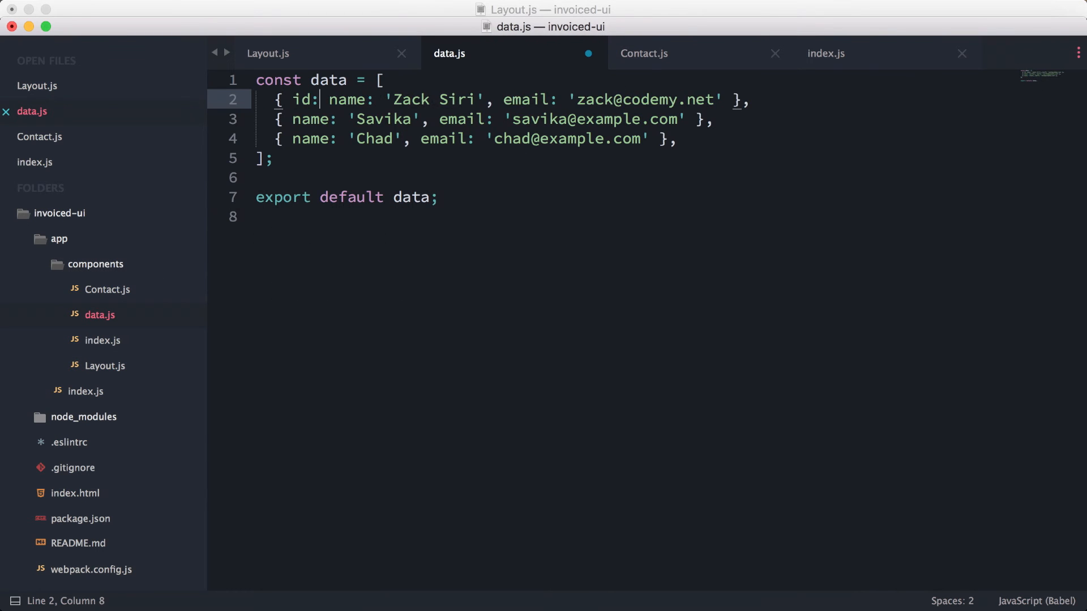
pyautogui.write('1,')
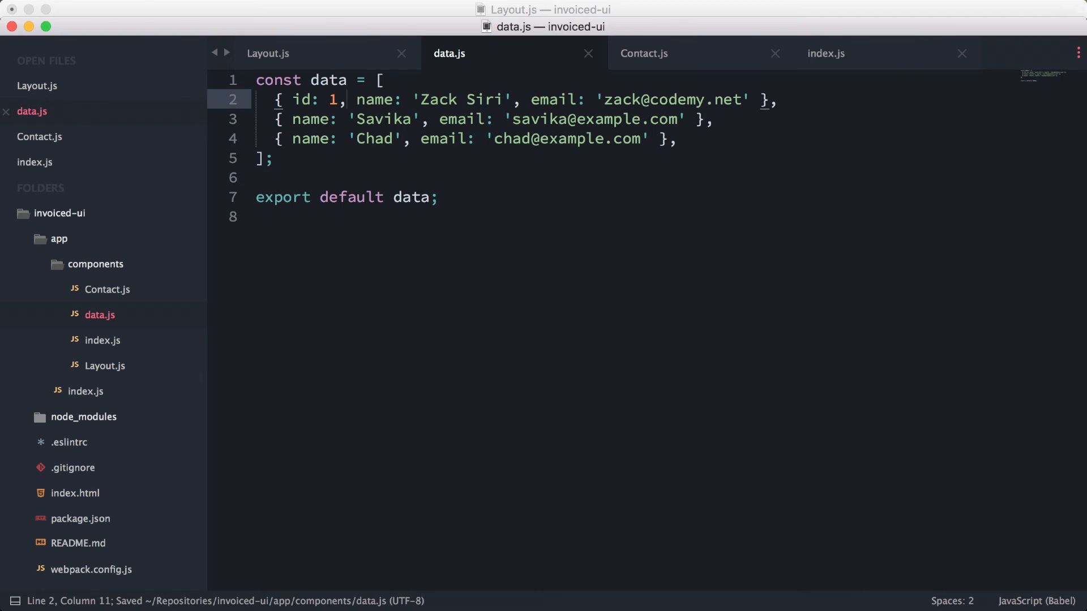
pyautogui.click(303, 119)
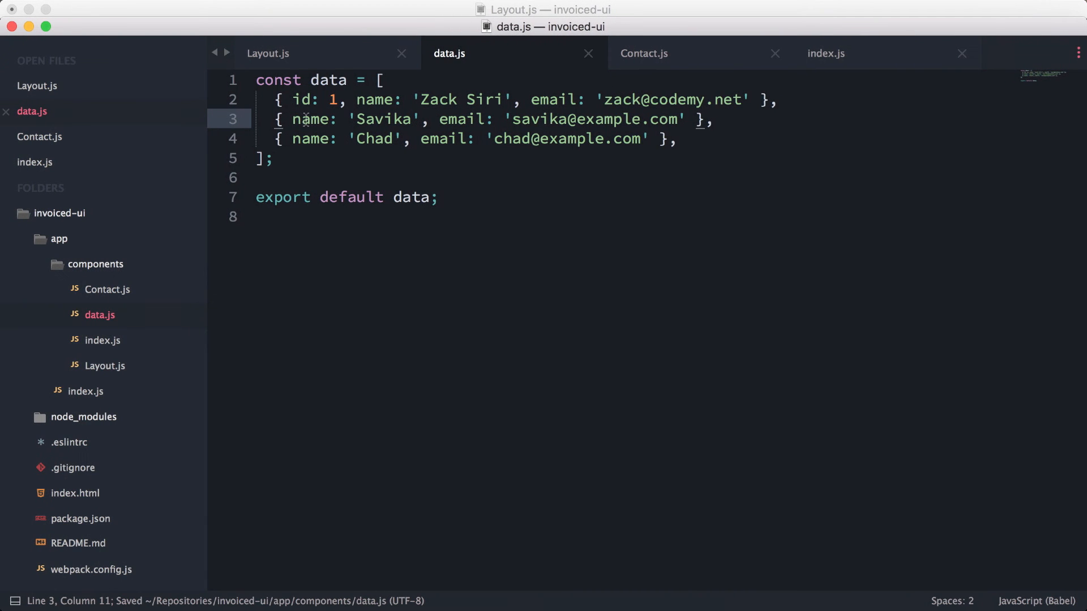
pyautogui.write('id:')
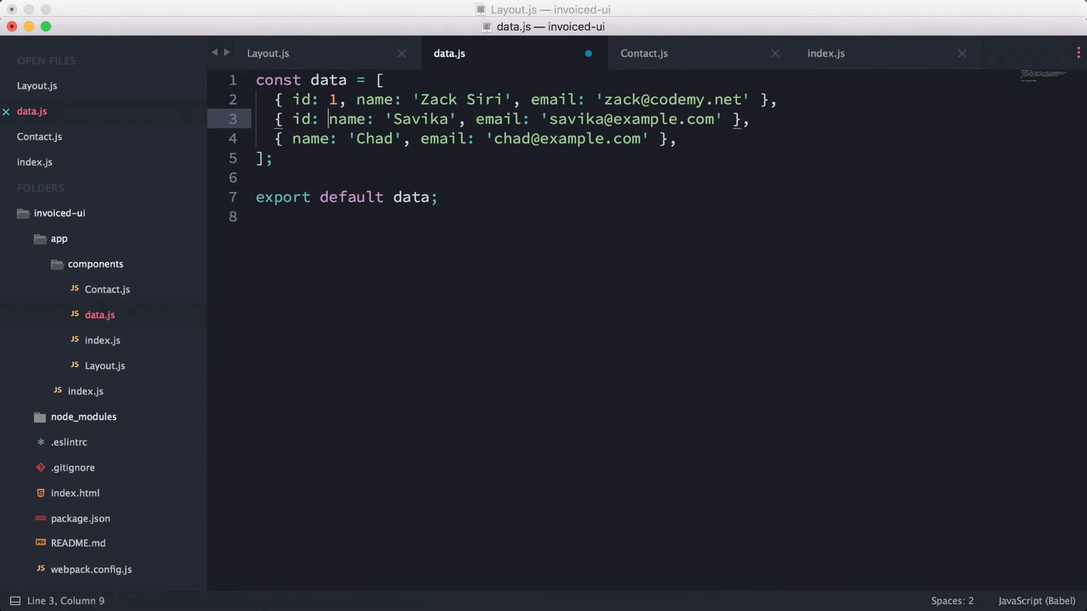
pyautogui.write('2,')
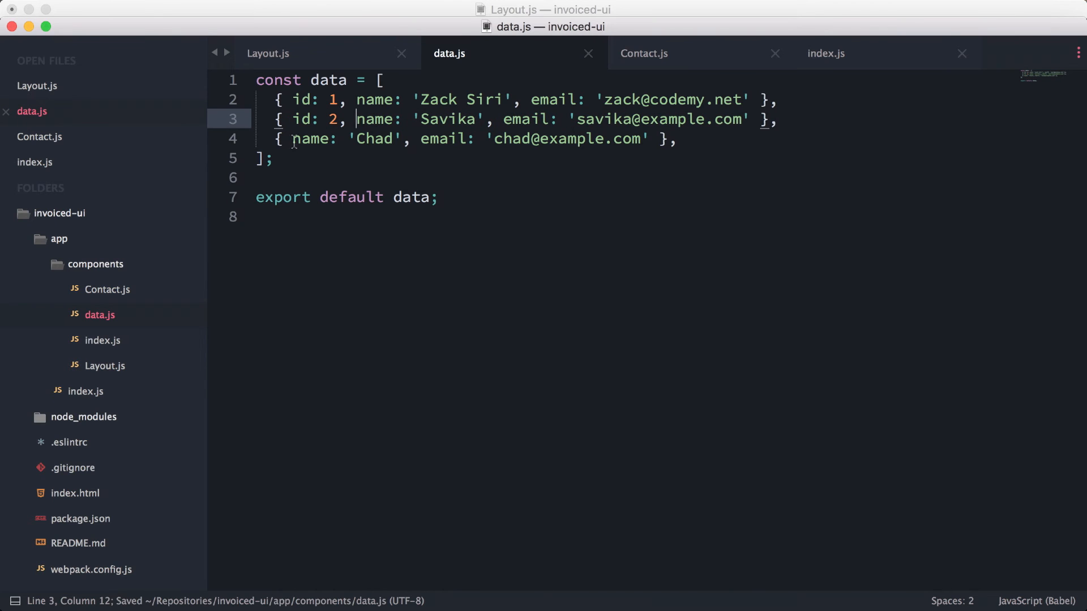
pyautogui.write('id: 3,')
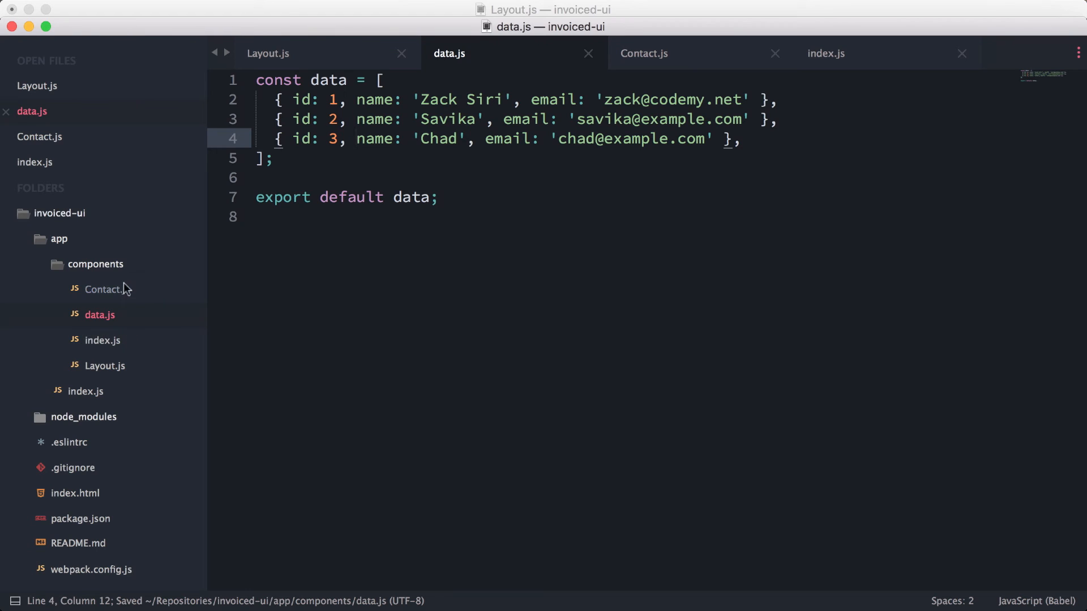
pyautogui.click(643, 54)
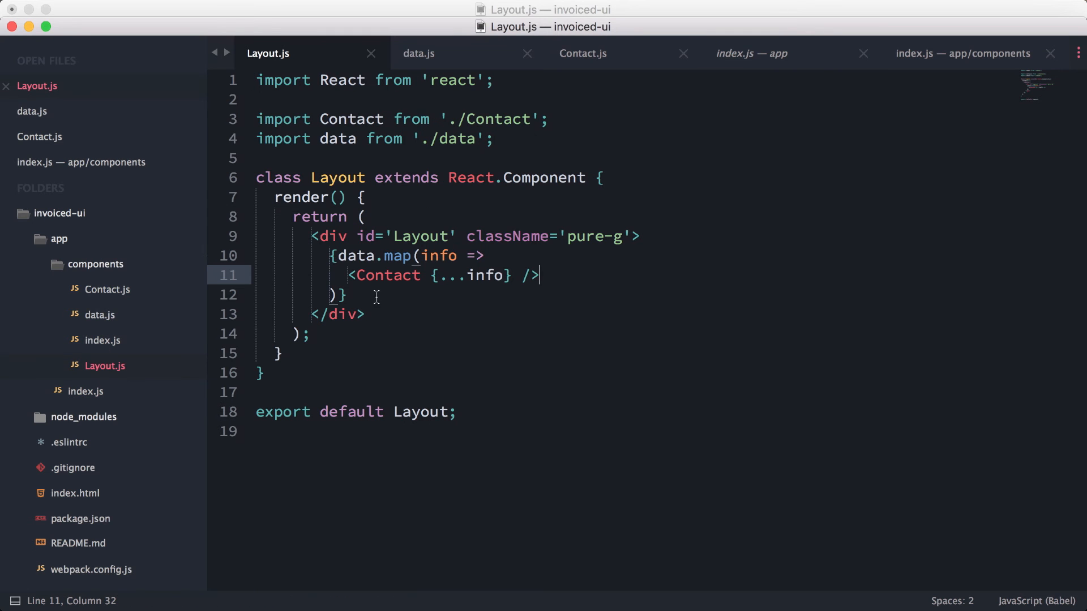
# - Add key={info.id} to the mapped <Contact> element, save, and check the browser
pyautogui.write('ke')
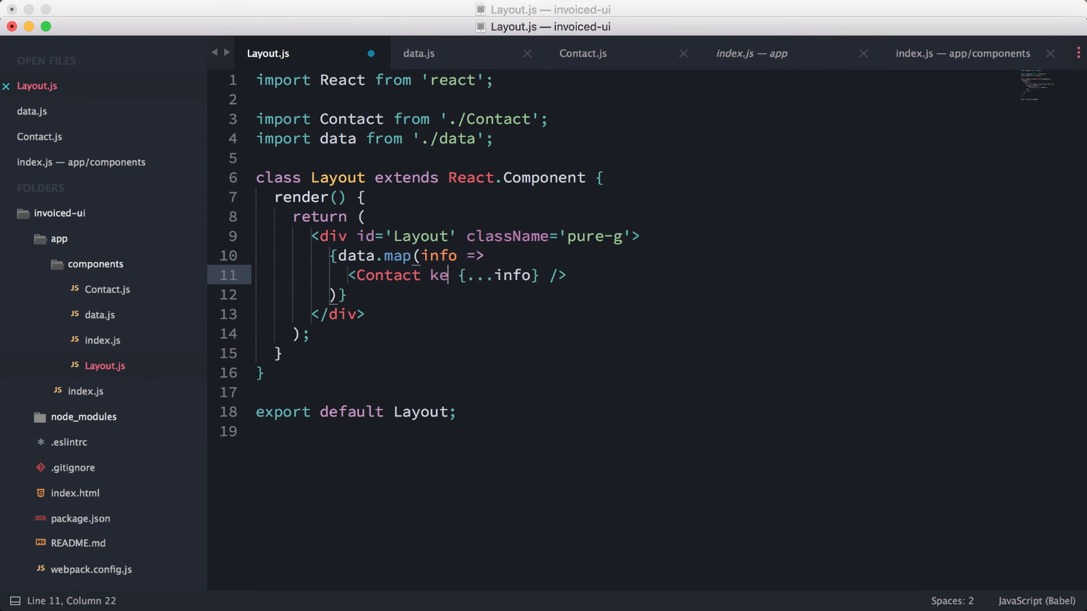
pyautogui.write('y=')
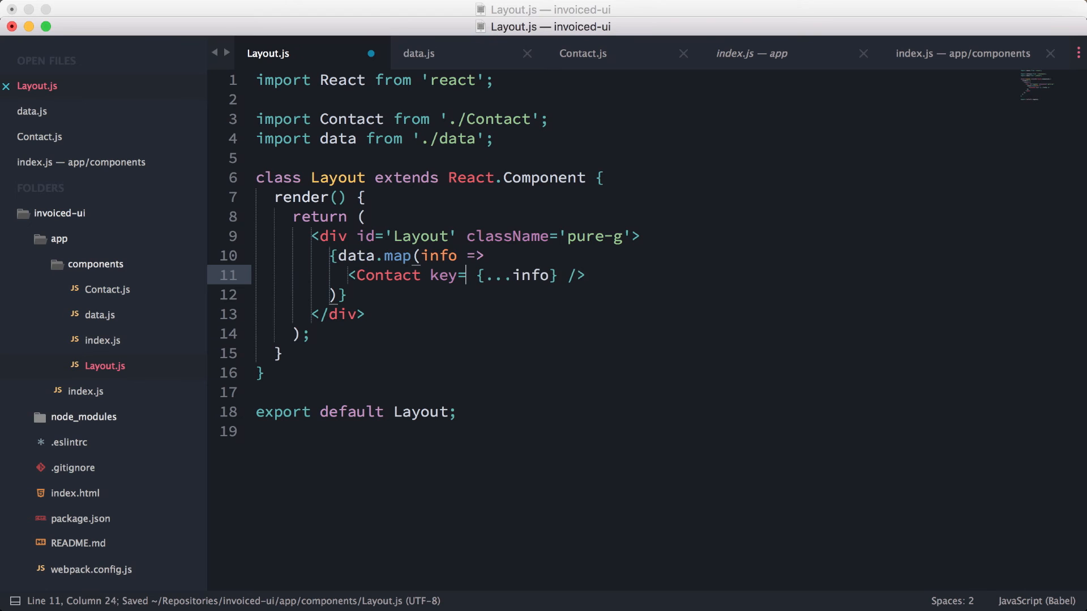
pyautogui.write('{info.')
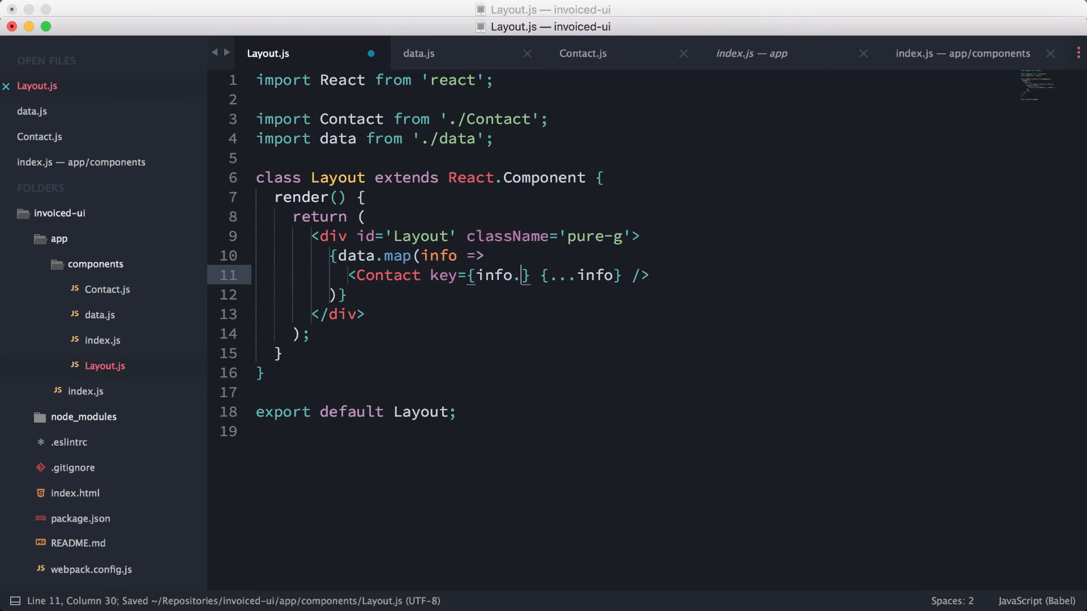
pyautogui.press('cmd+tab')
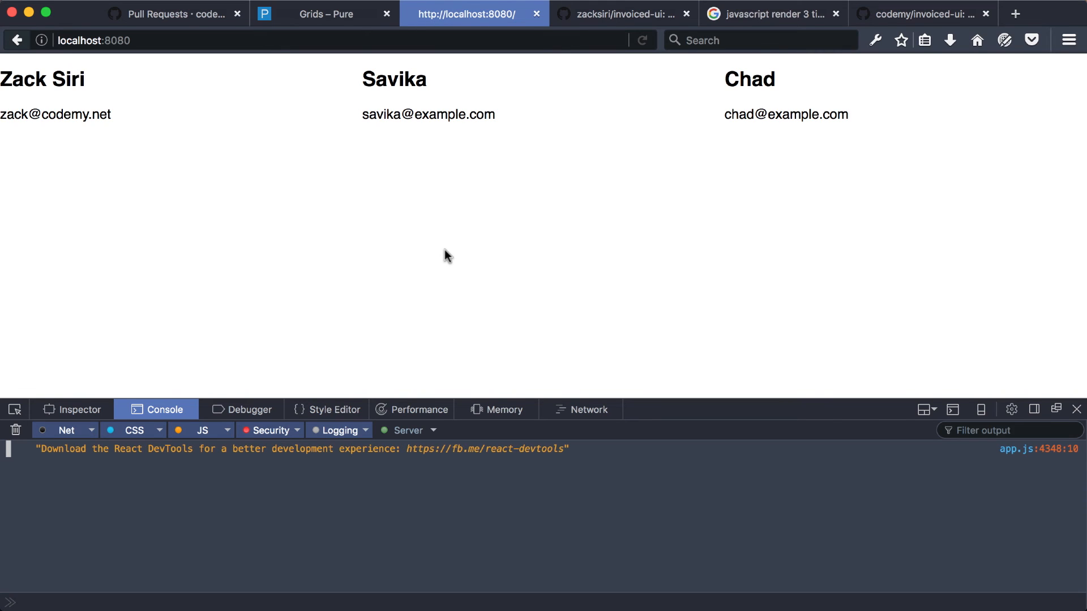
pyautogui.moveTo(221, 467)
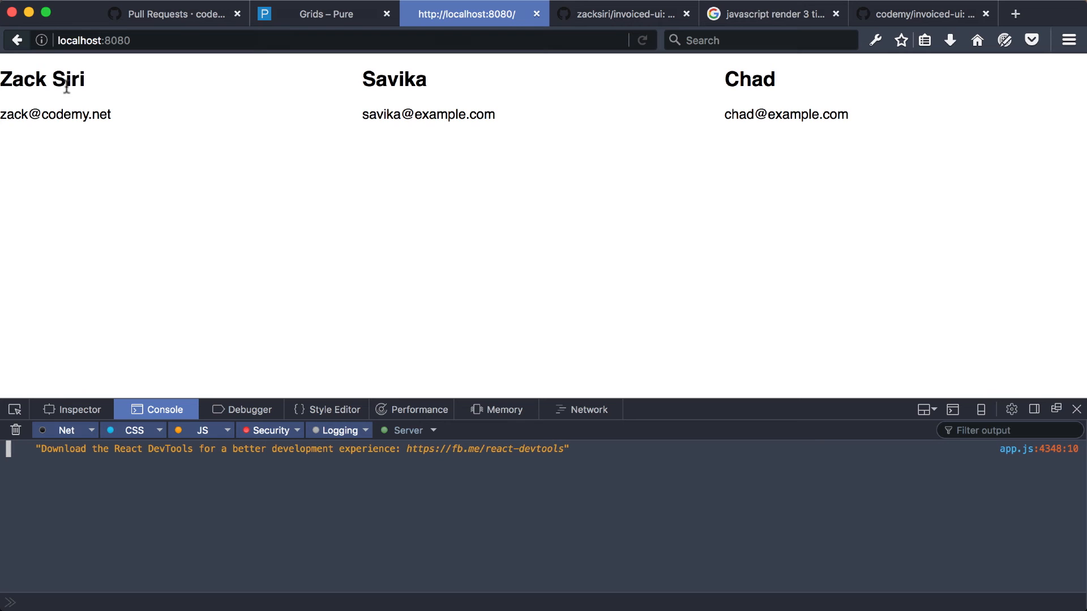
pyautogui.moveTo(737, 92)
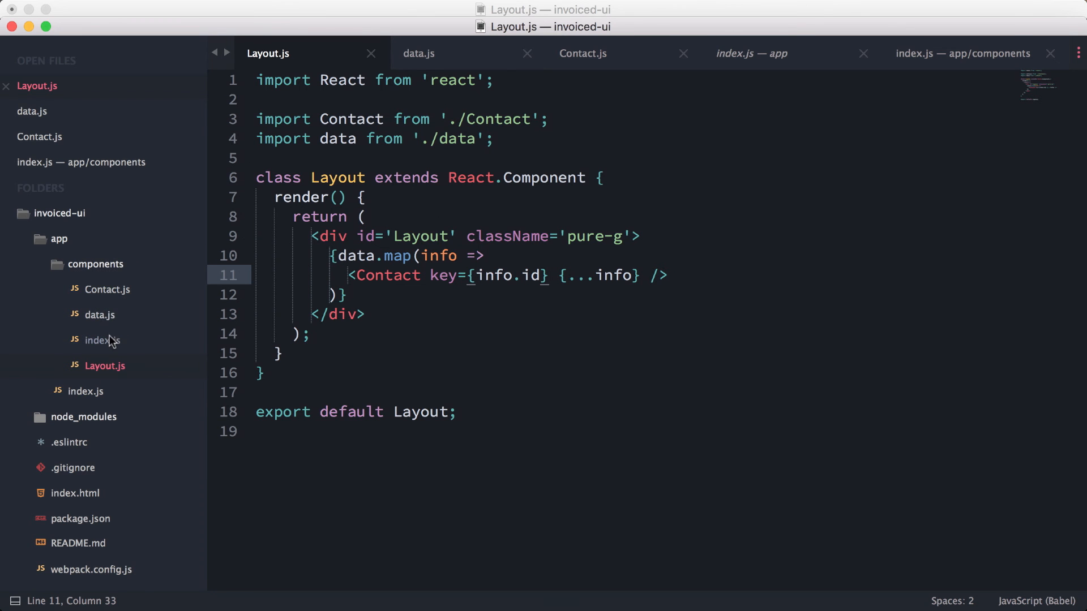
pyautogui.click(418, 53)
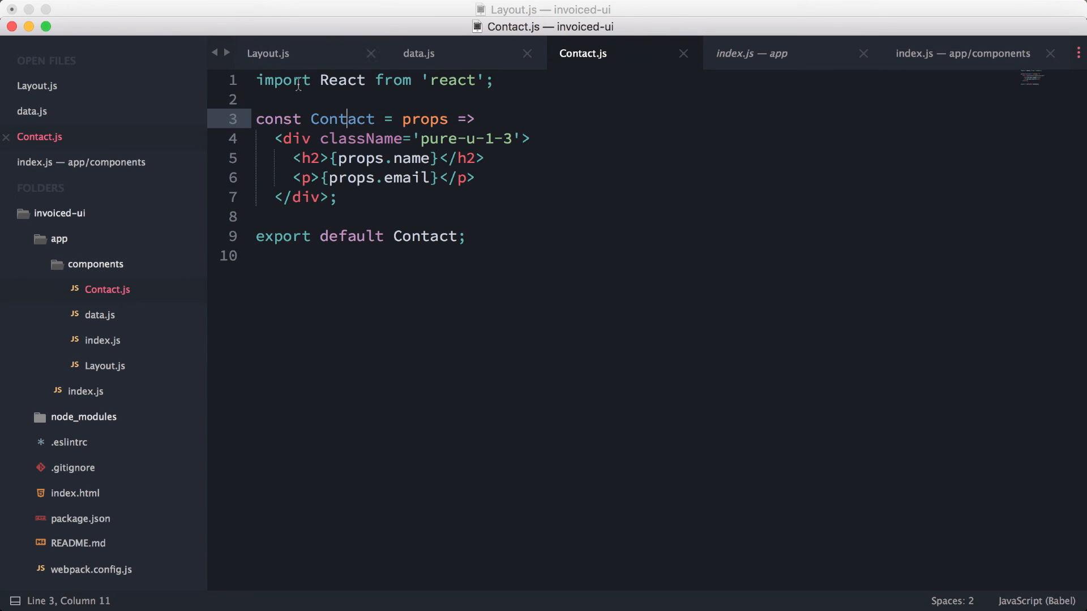
pyautogui.click(492, 79)
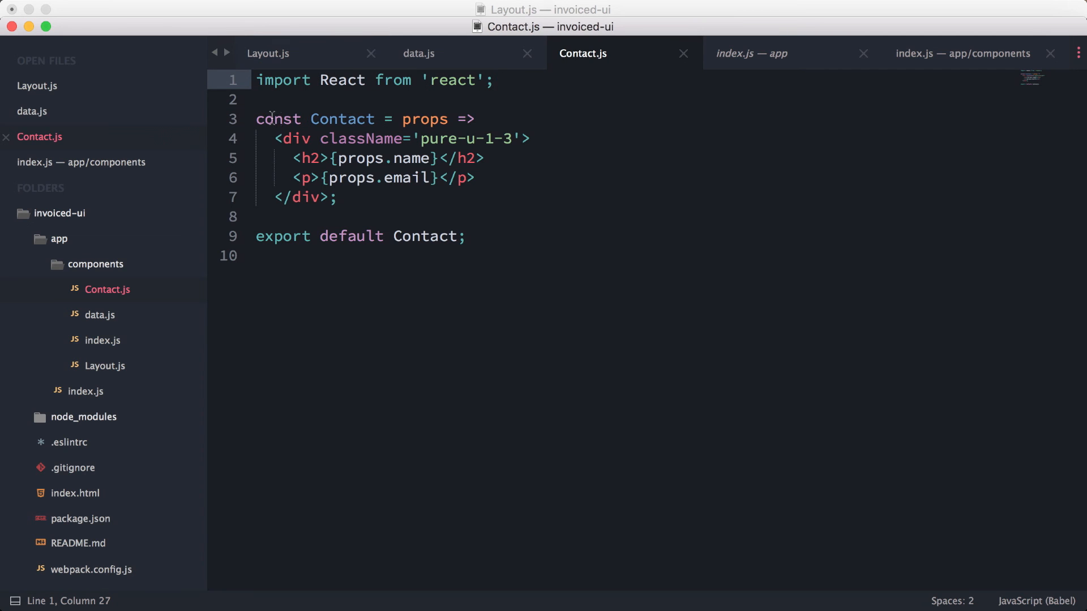
pyautogui.click(446, 178)
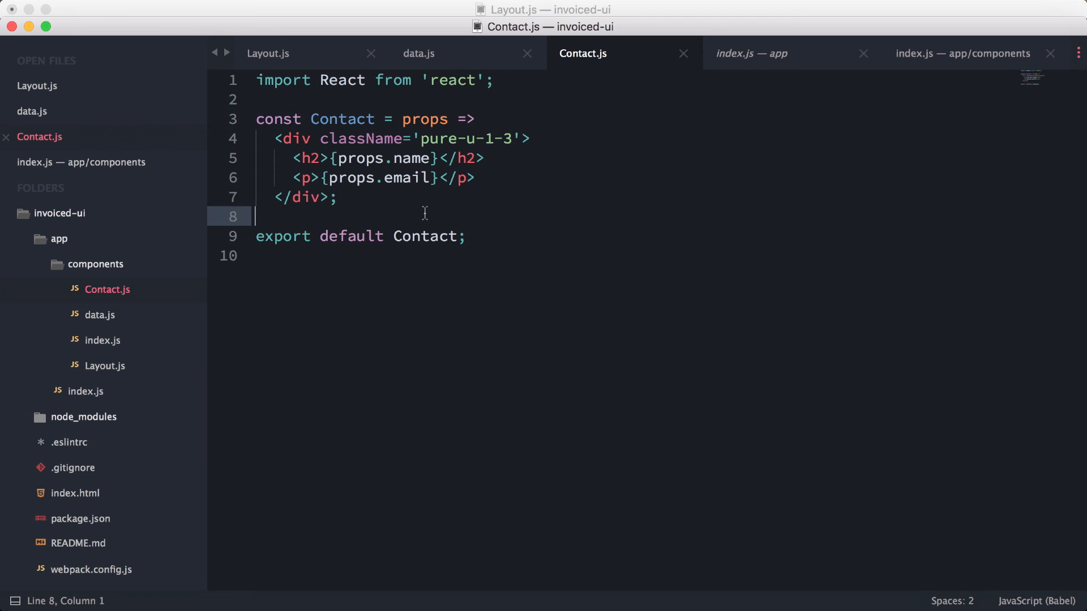
pyautogui.moveTo(319, 80); pyautogui.dragTo(458, 79)
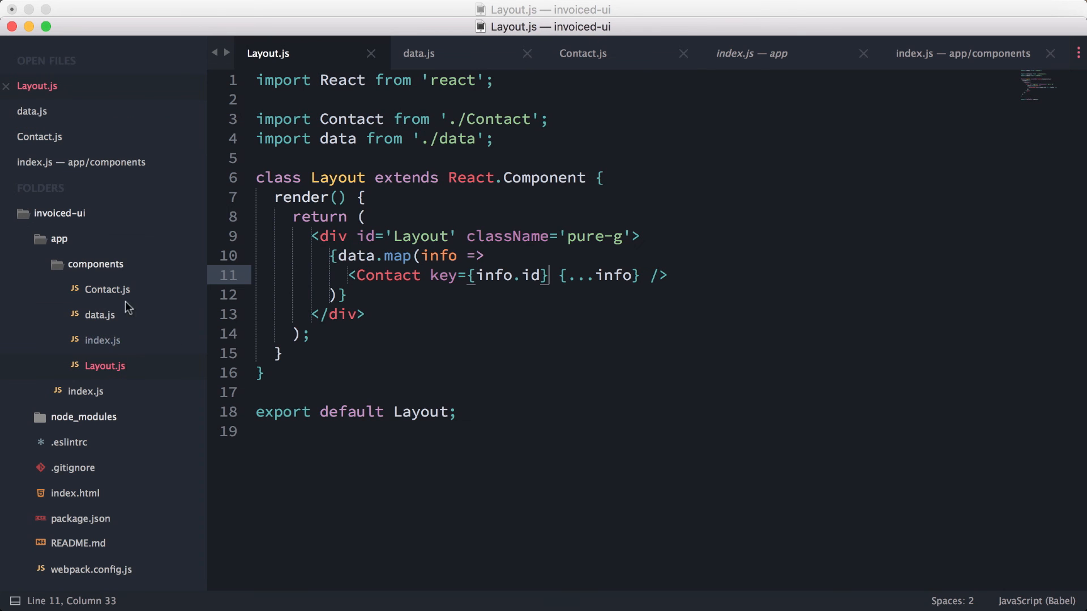
pyautogui.moveTo(483, 104)
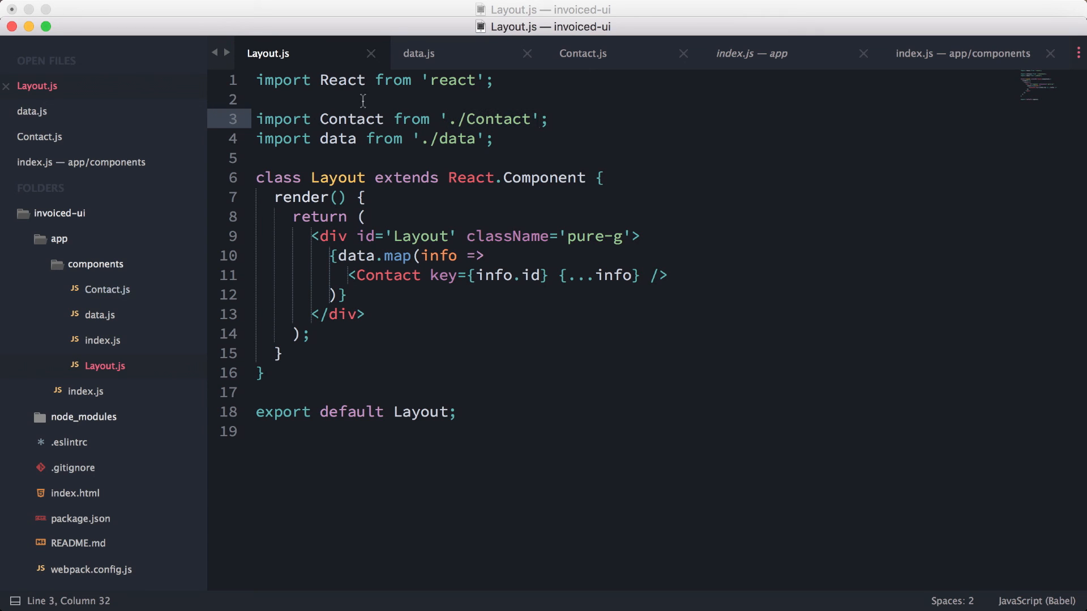
pyautogui.click(418, 54)
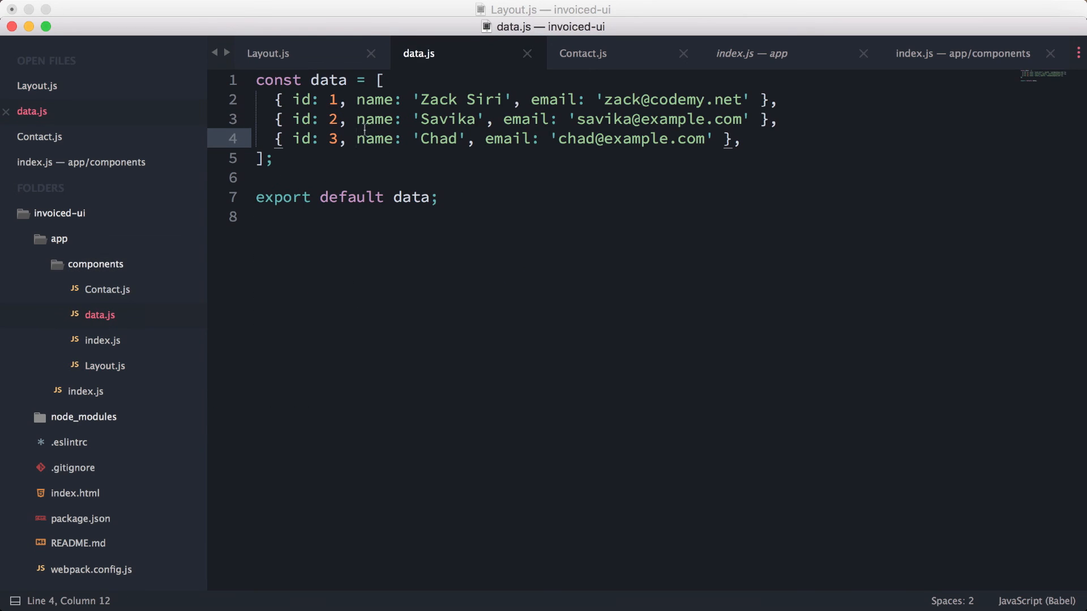
pyautogui.click(267, 53)
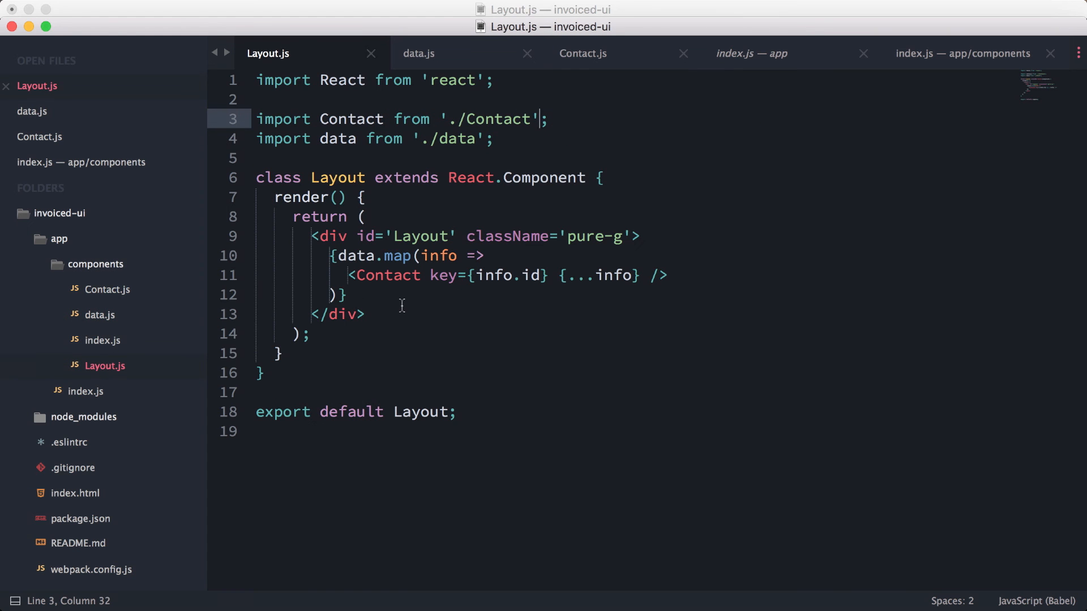
pyautogui.click(464, 255)
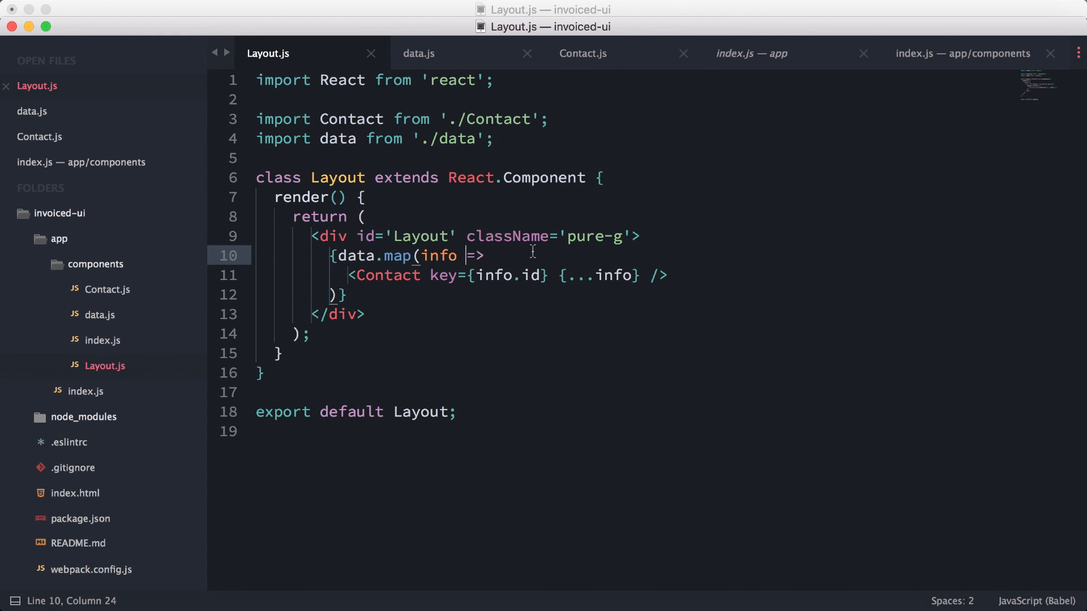